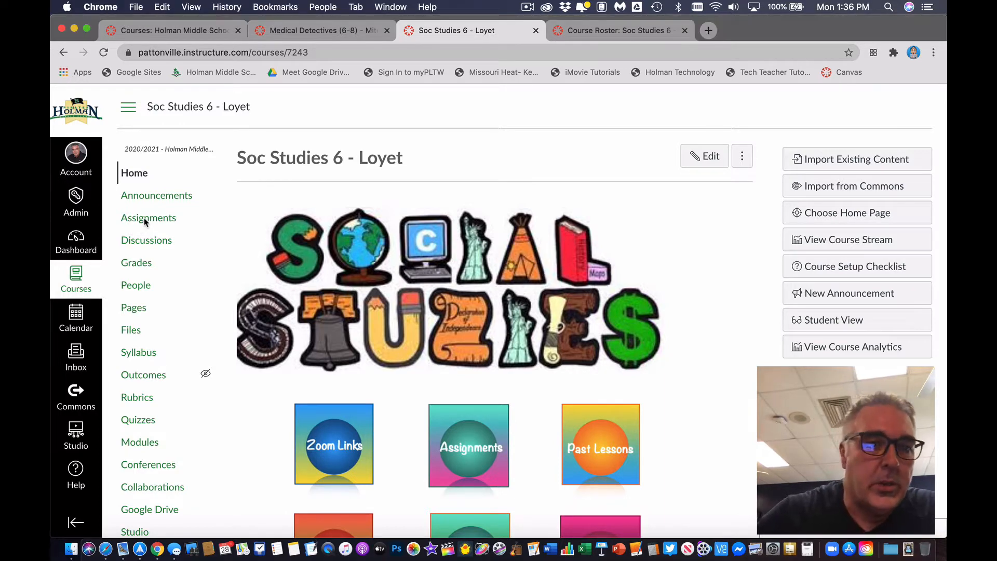
- Show the Soc Studies 6 Assignments page and look through its assignment groups
click(149, 217)
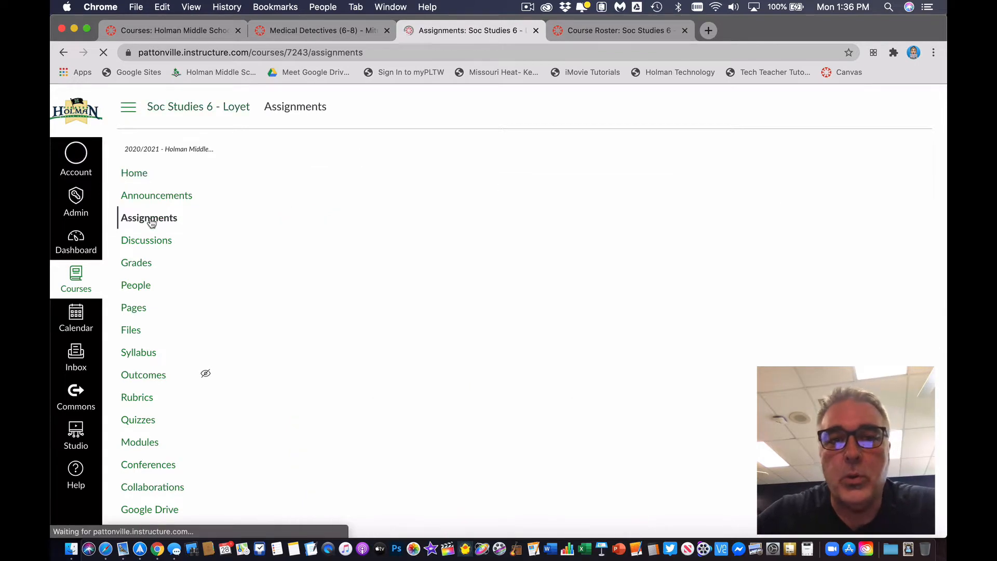
click(148, 217)
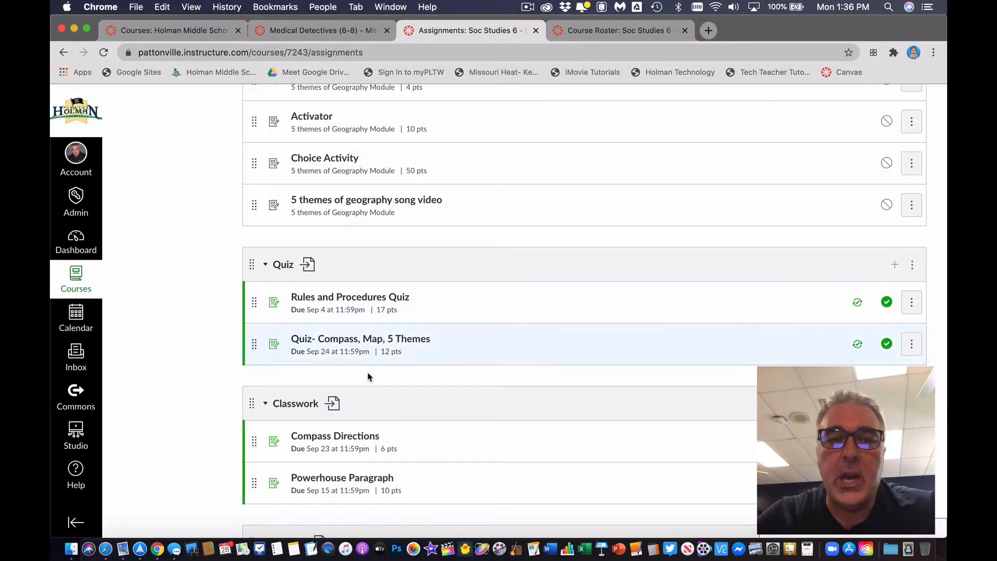
scroll(down, 3)
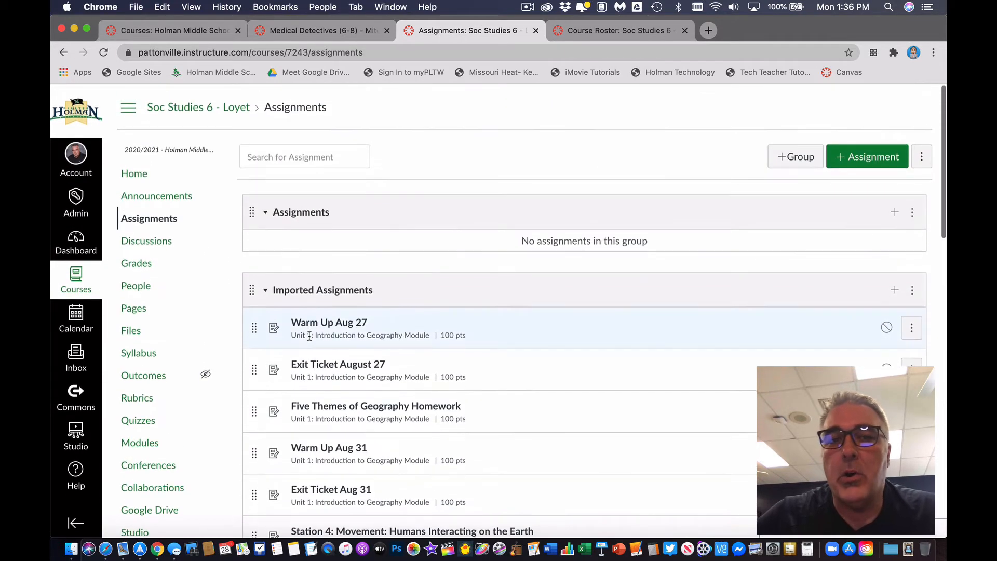
scroll(down, 3)
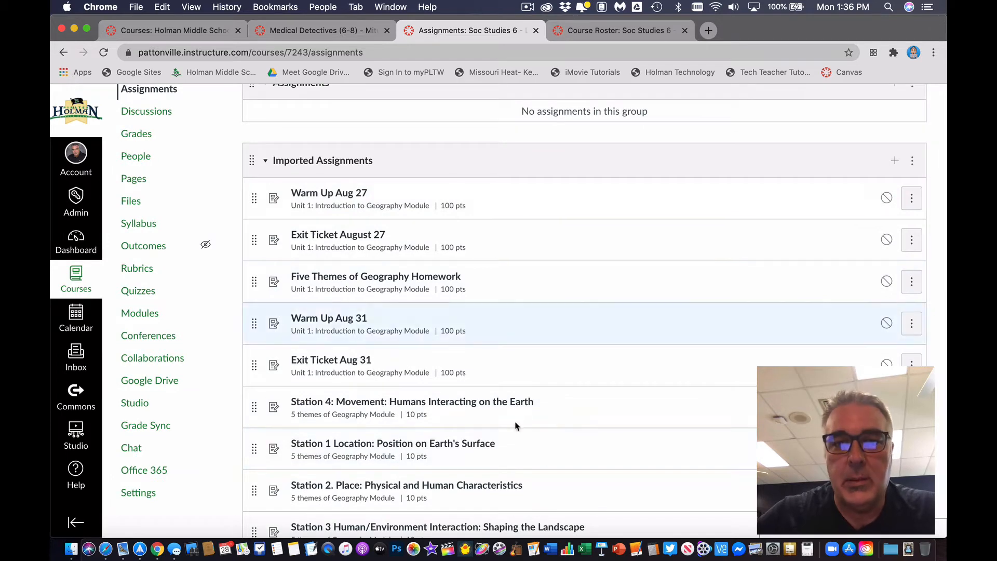
scroll(down, 3)
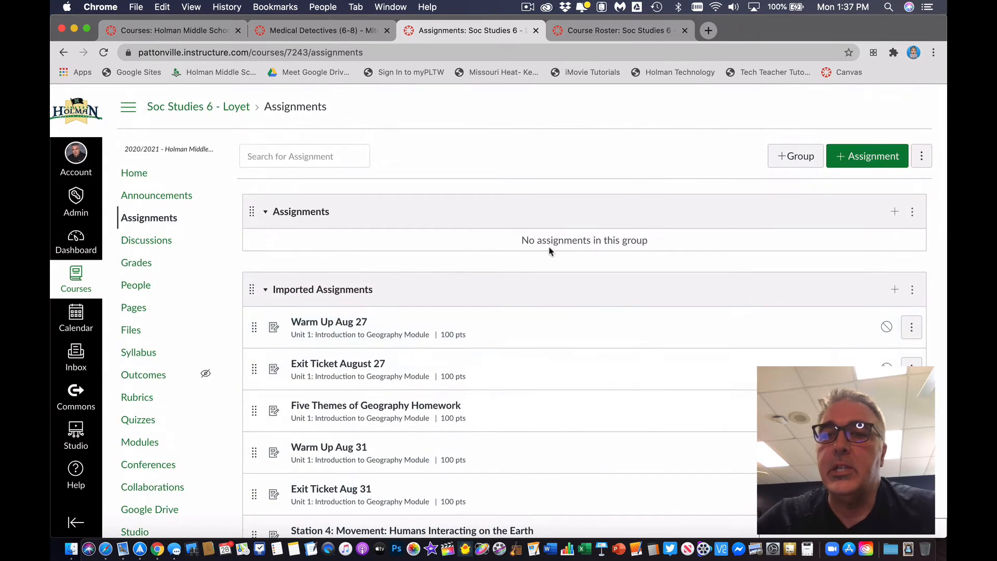
scroll(down, 3)
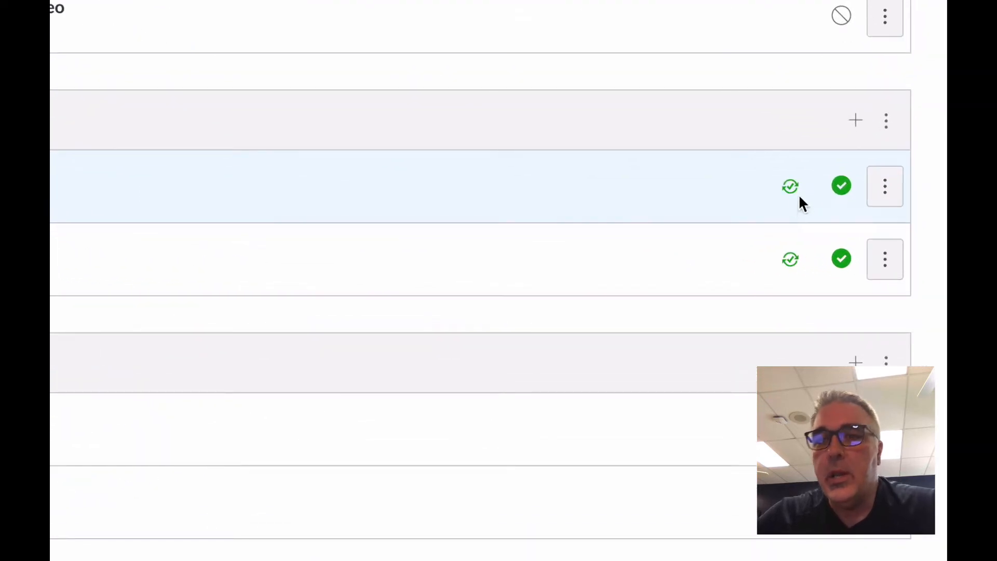
mouse_move(790, 186)
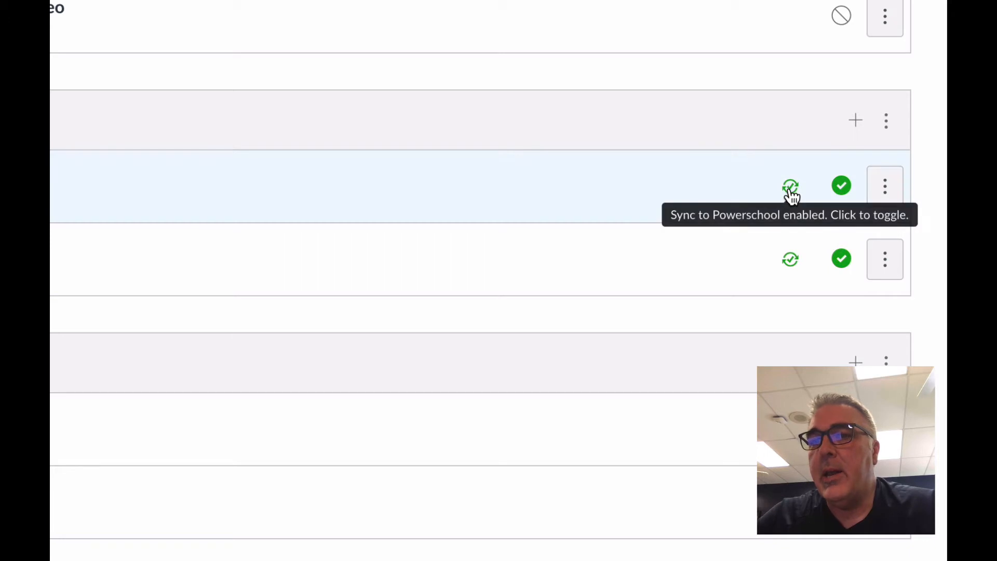
click(789, 184)
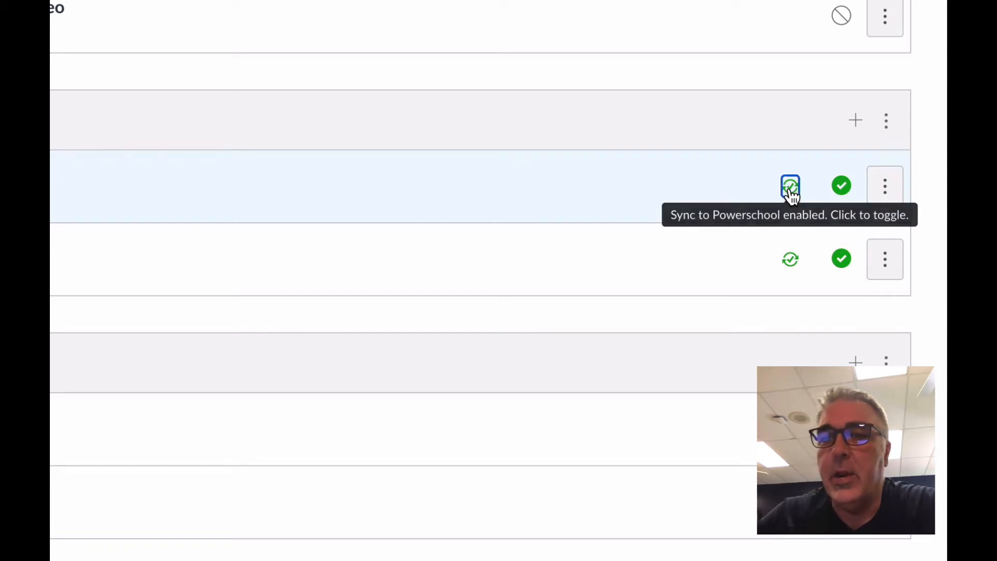
click(789, 186)
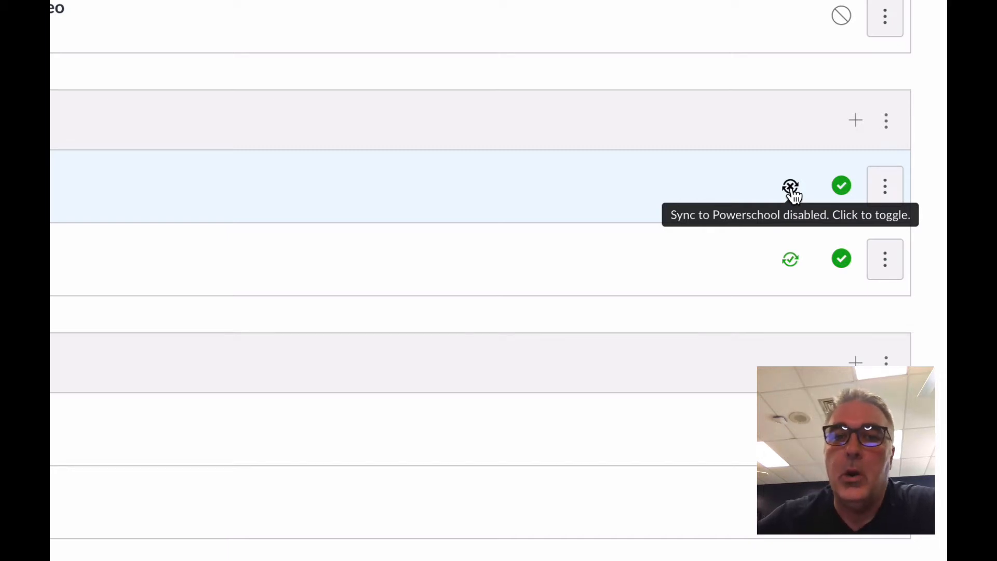
click(789, 184)
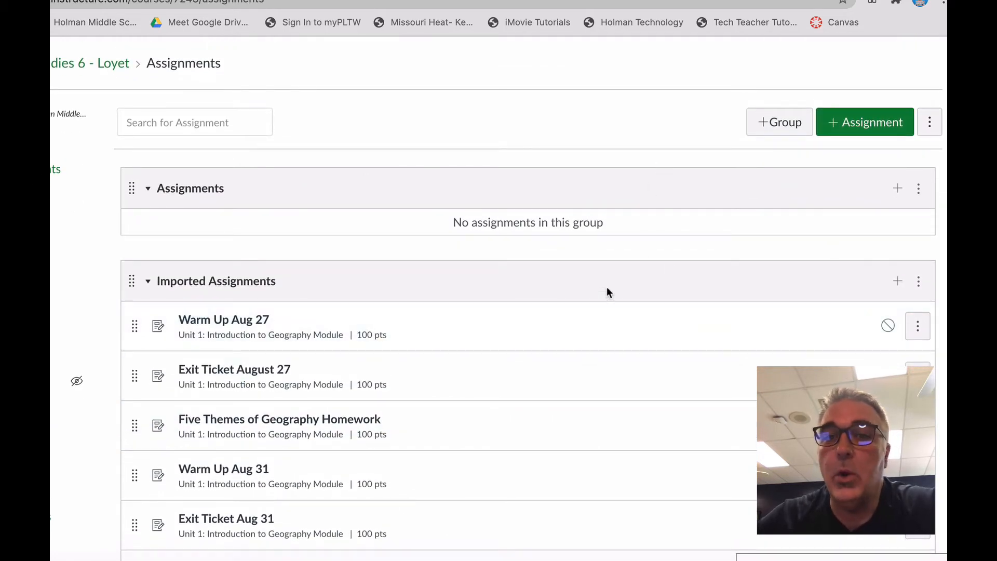
mouse_move(622, 228)
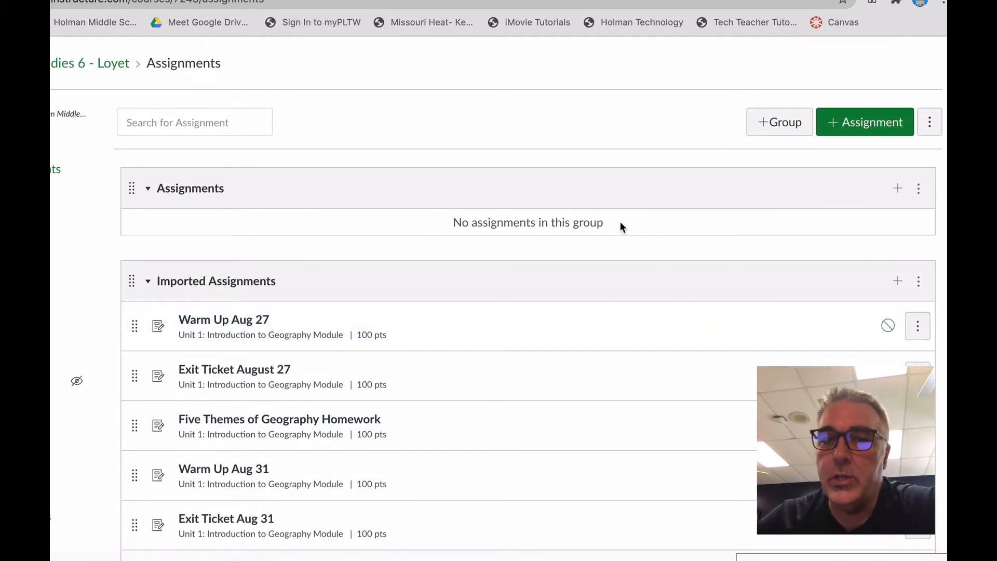
- Reorder the groups so Project sits below Classwork
scroll(down, 3)
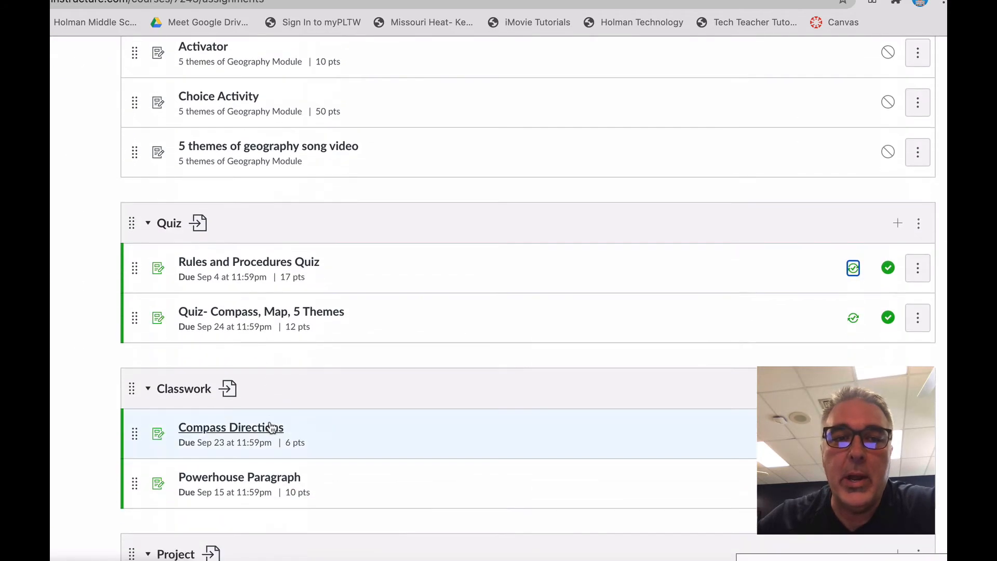
scroll(up, 3)
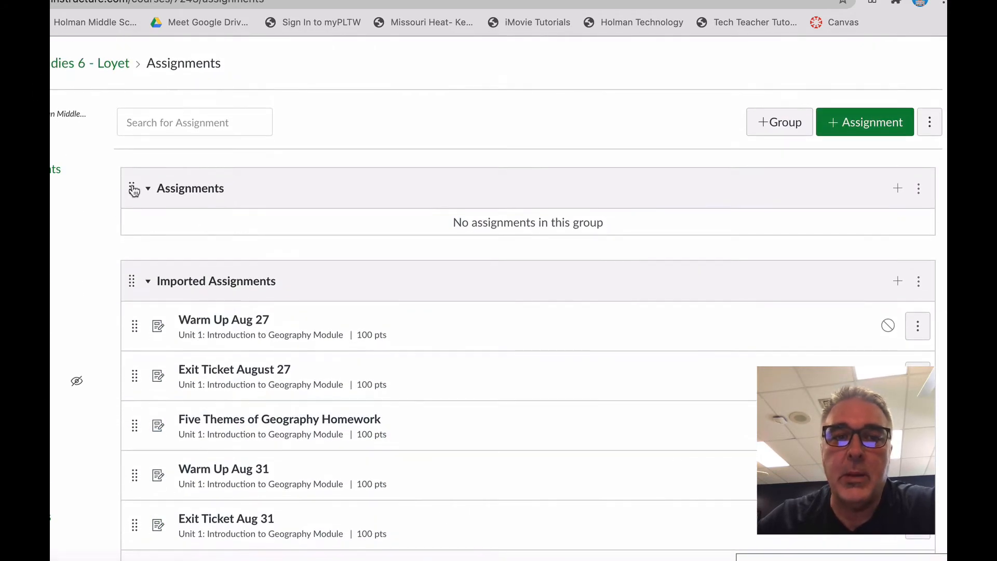
scroll(down, 3)
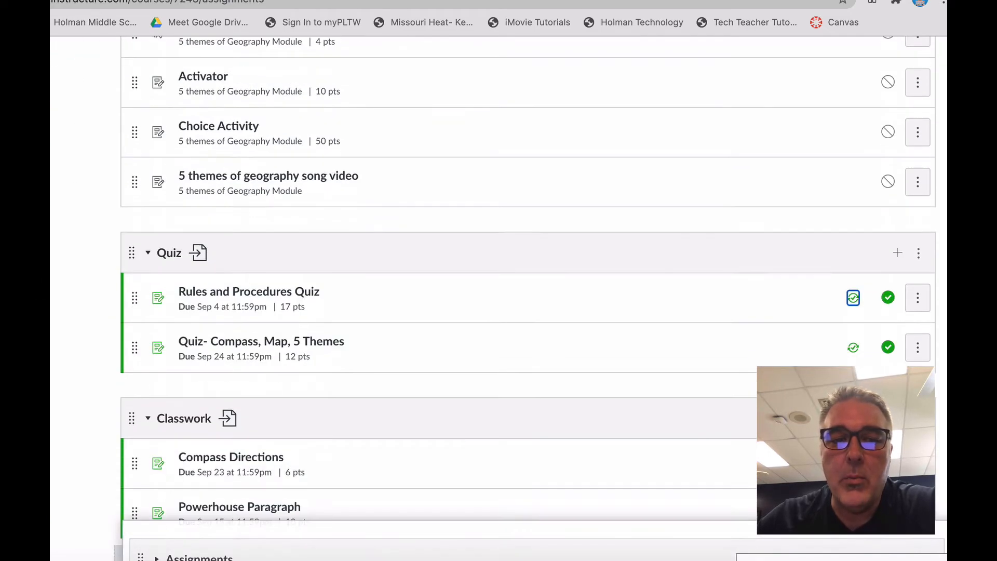
scroll(down, 3)
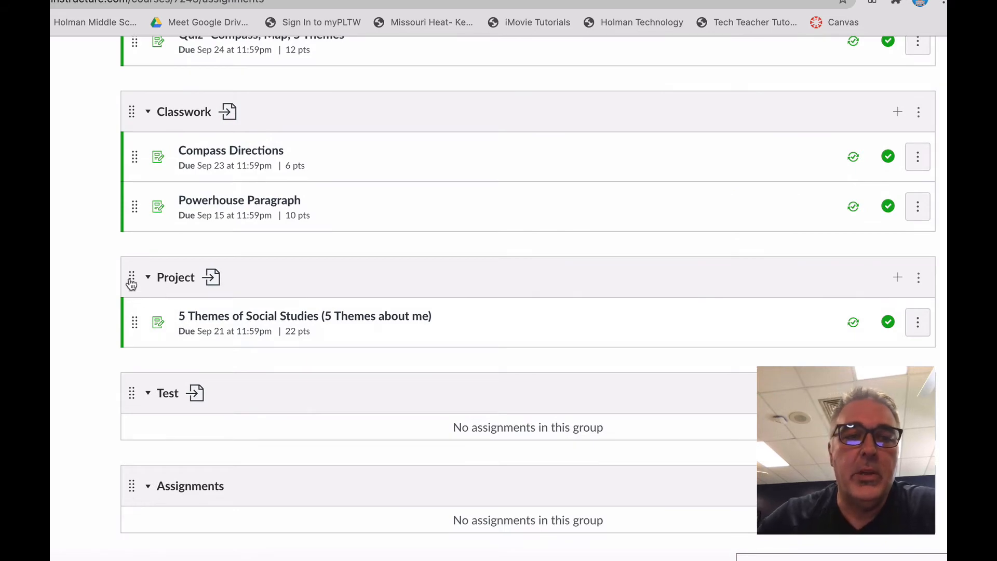
click(147, 277)
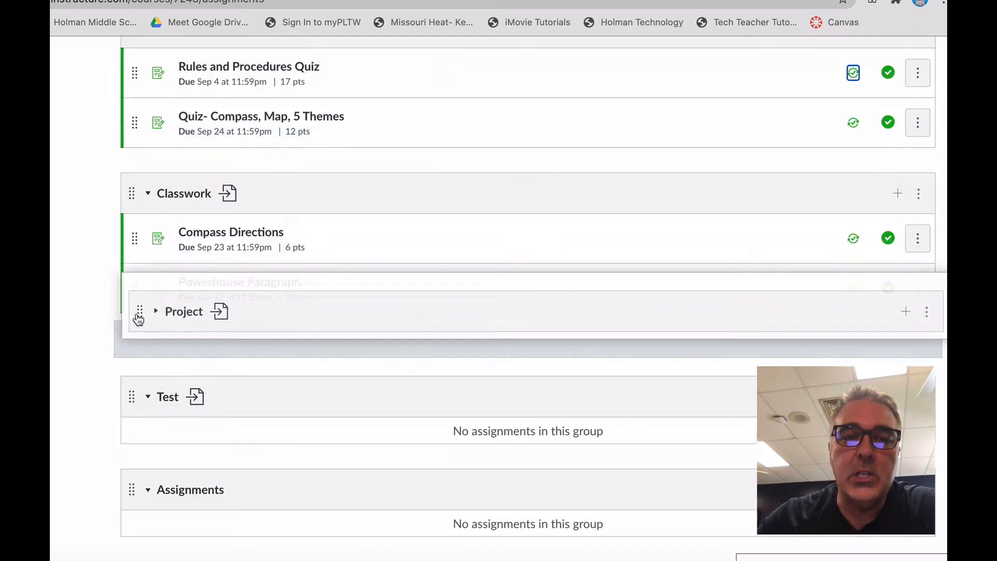
click(156, 311)
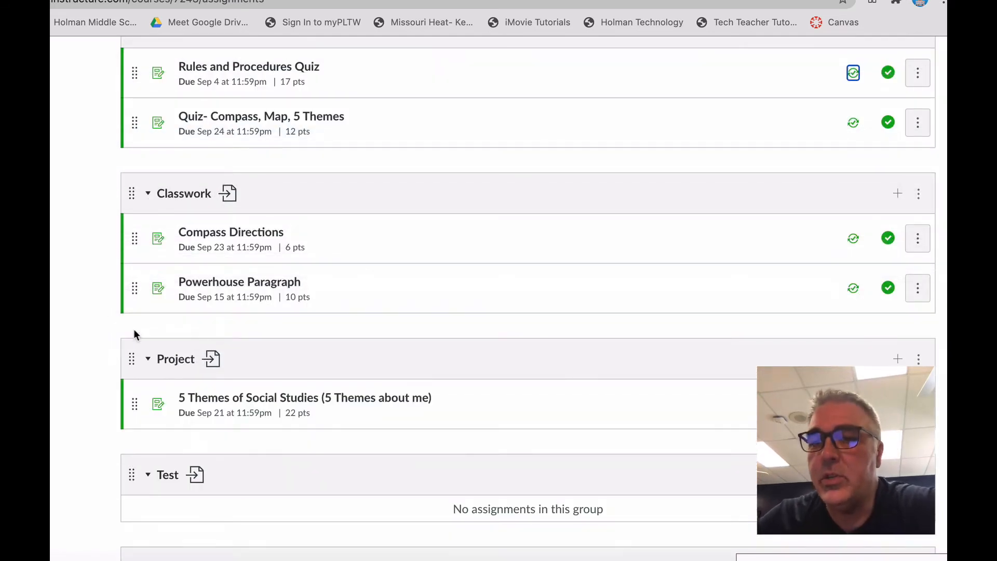
- Place the empty Assignments group last, below the Test group
scroll(down, 3)
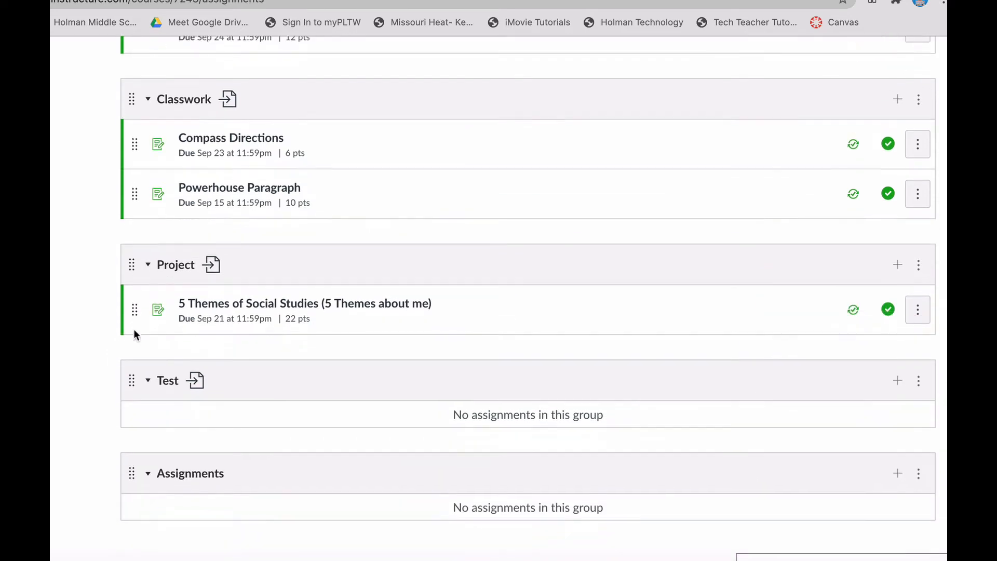
click(917, 288)
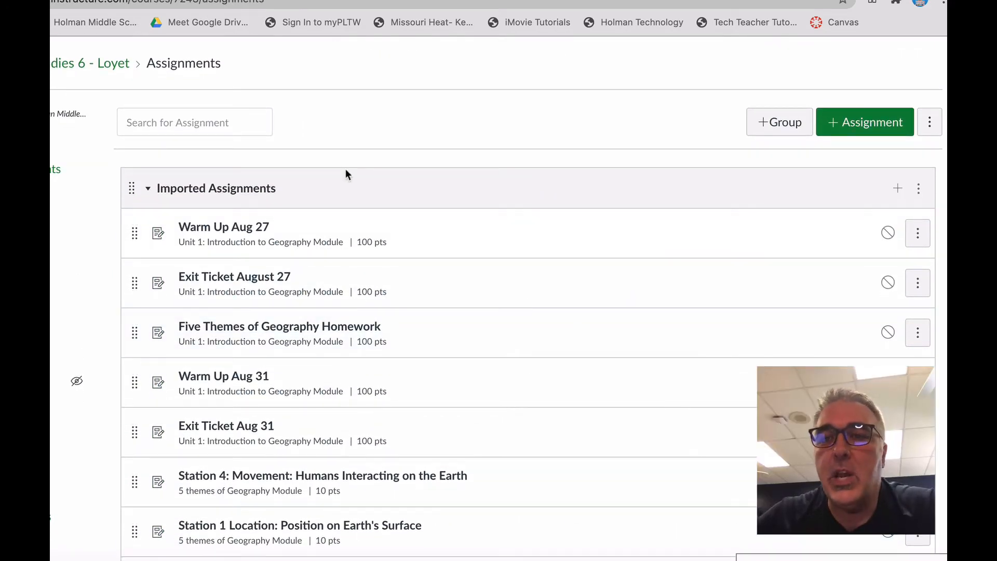
scroll(down, 3)
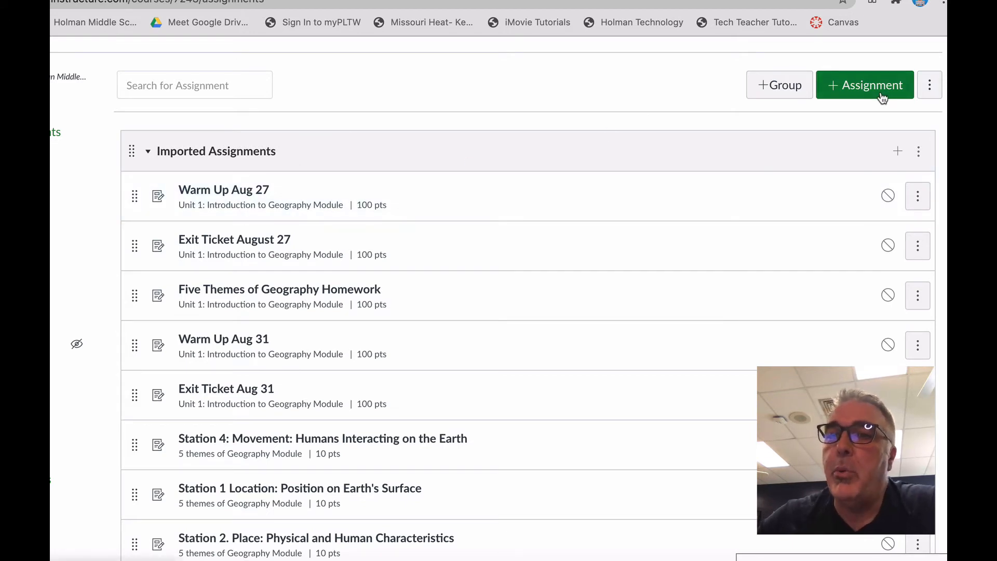
- Start a new assignment, review its Assignment Group choices, then cancel back to the list
click(865, 84)
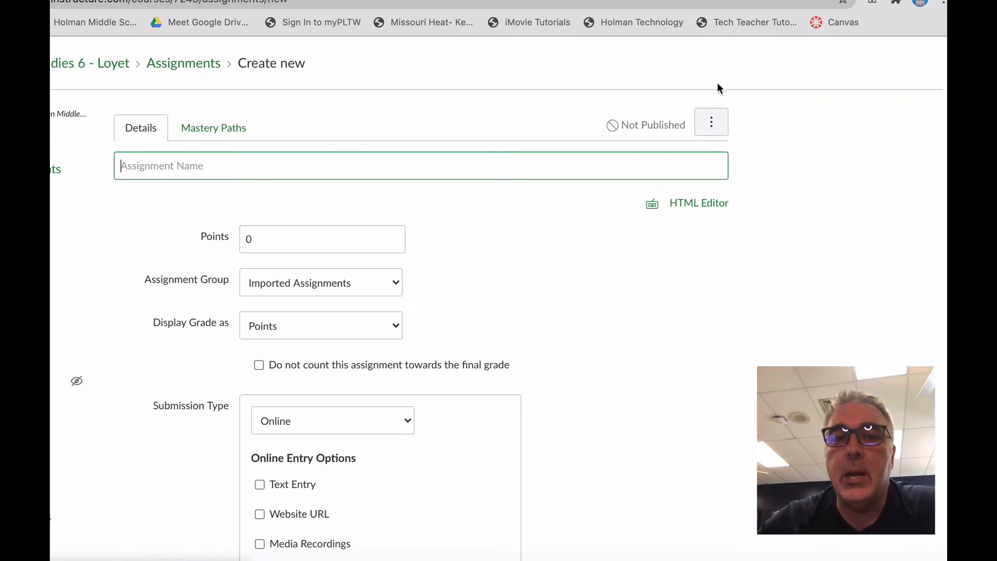
scroll(down, 3)
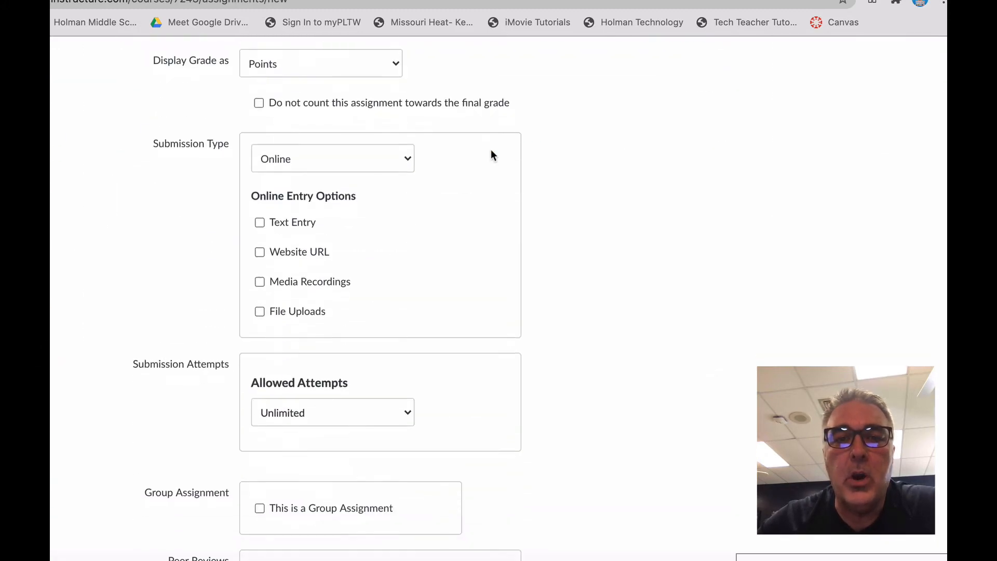
scroll(down, 3)
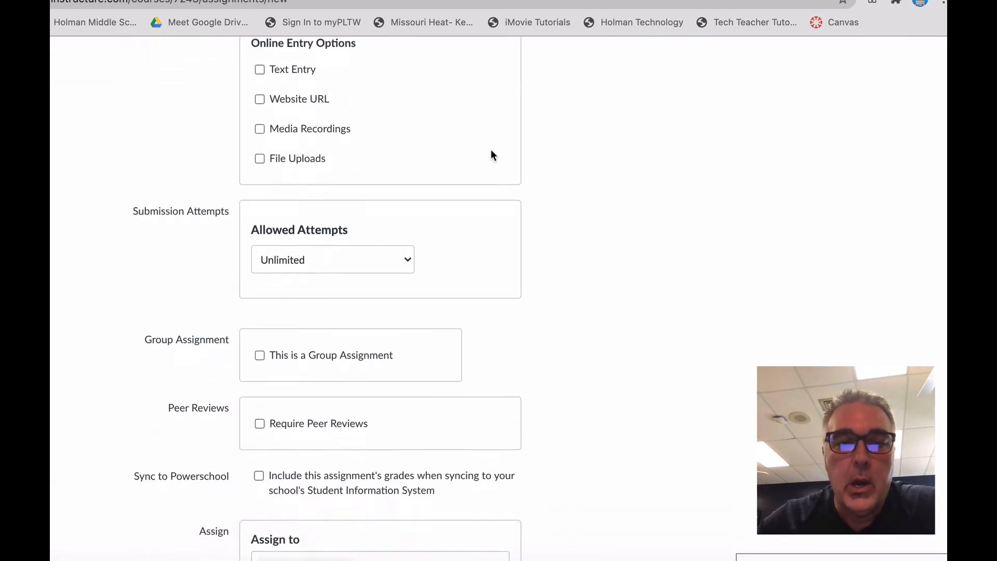
click(317, 157)
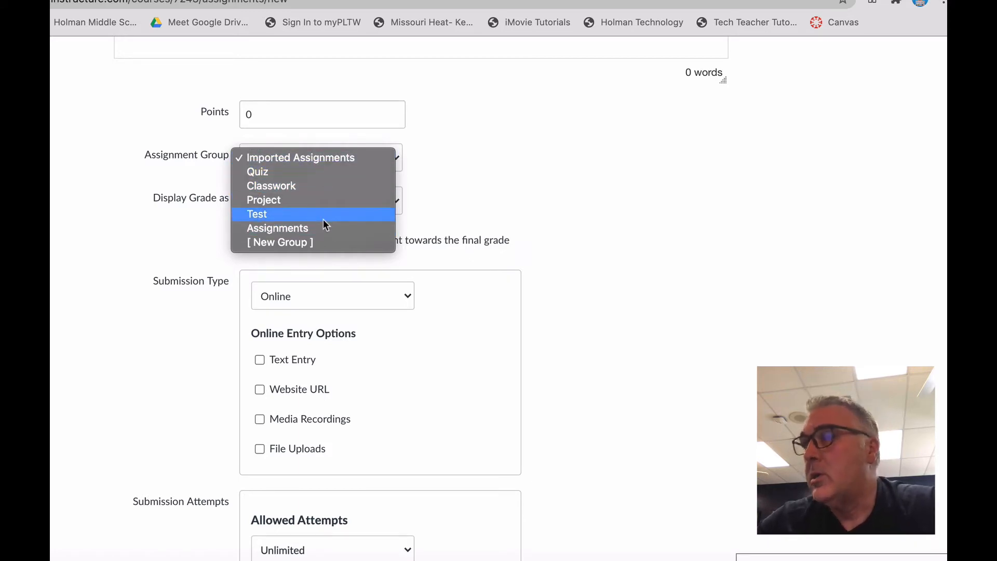
mouse_move(291, 180)
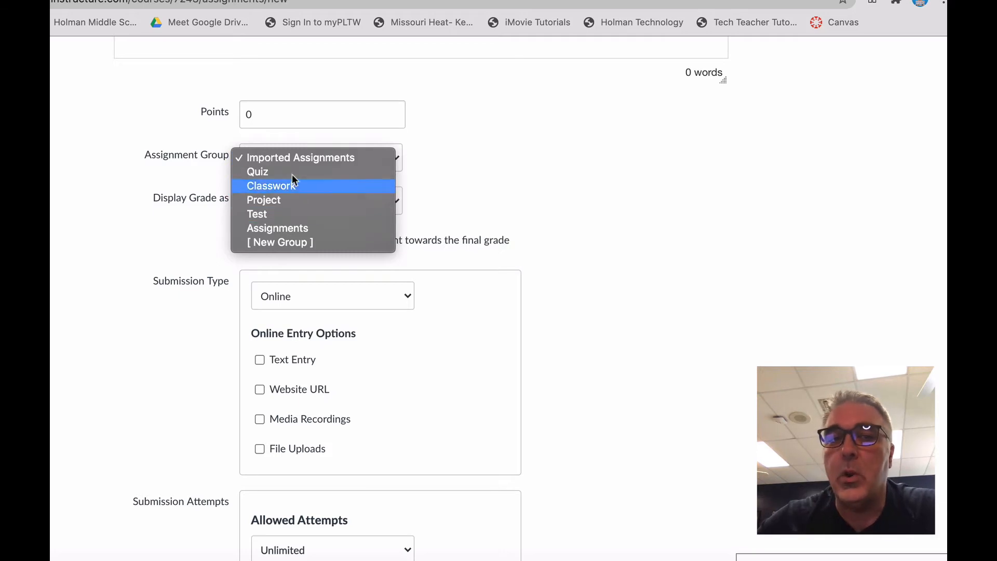
mouse_move(270, 172)
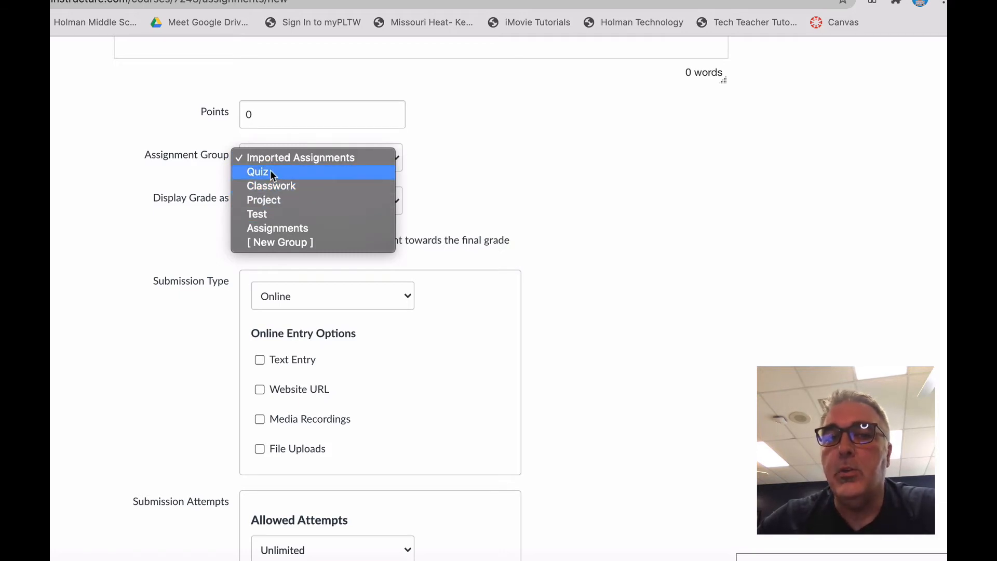
mouse_move(262, 199)
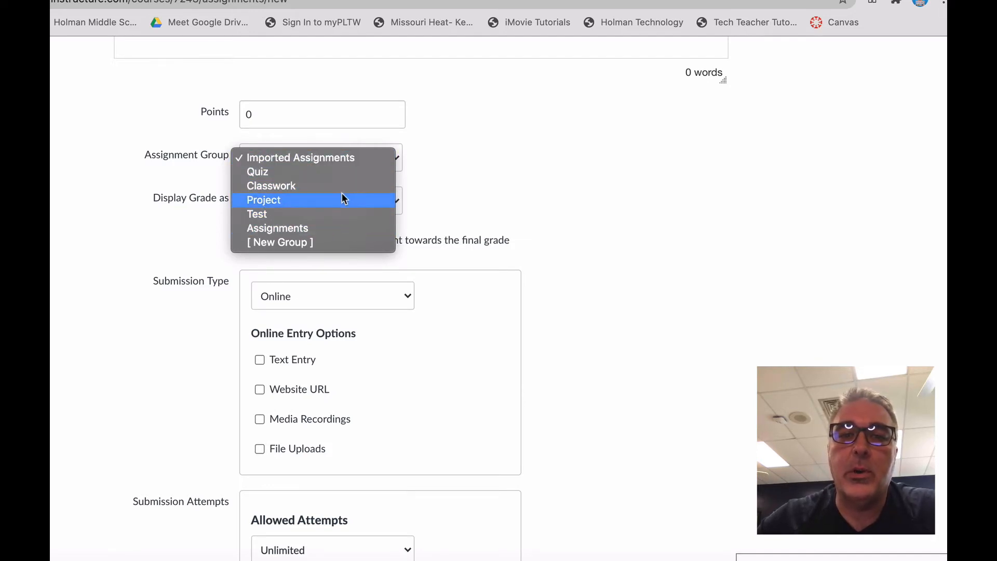
mouse_move(364, 214)
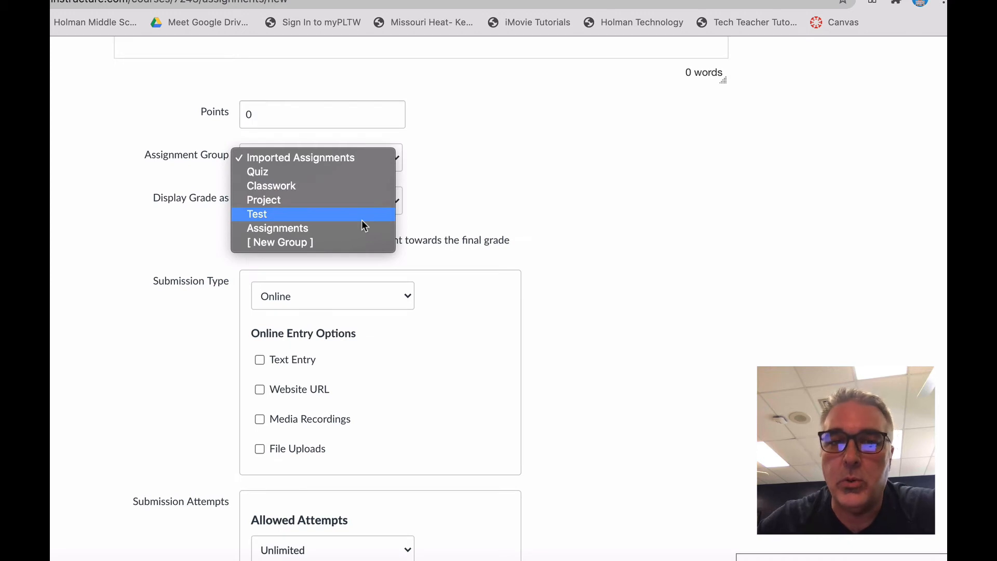
click(299, 158)
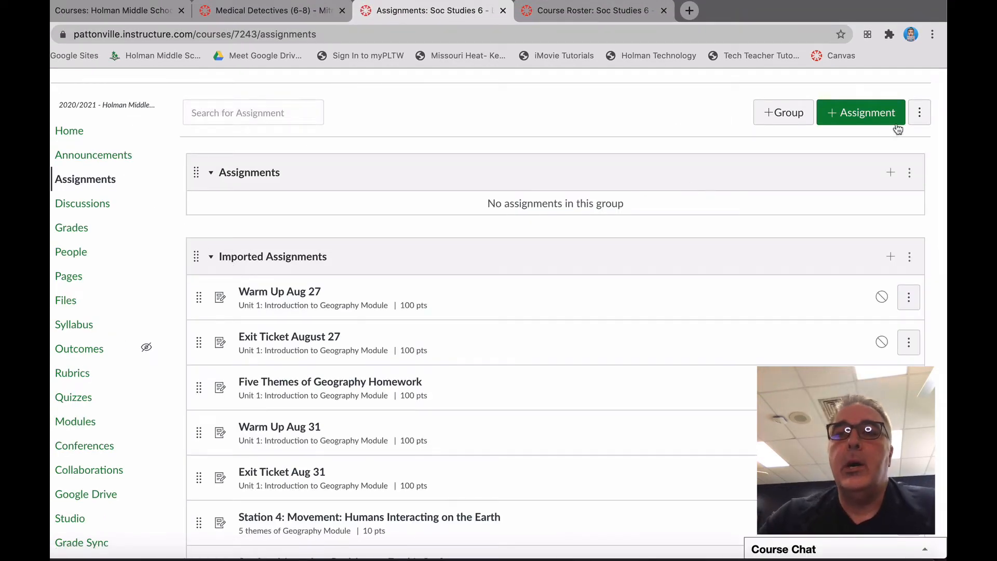
- Enable 'Weight final grade based on assignment groups', listing each group at 0%
click(919, 113)
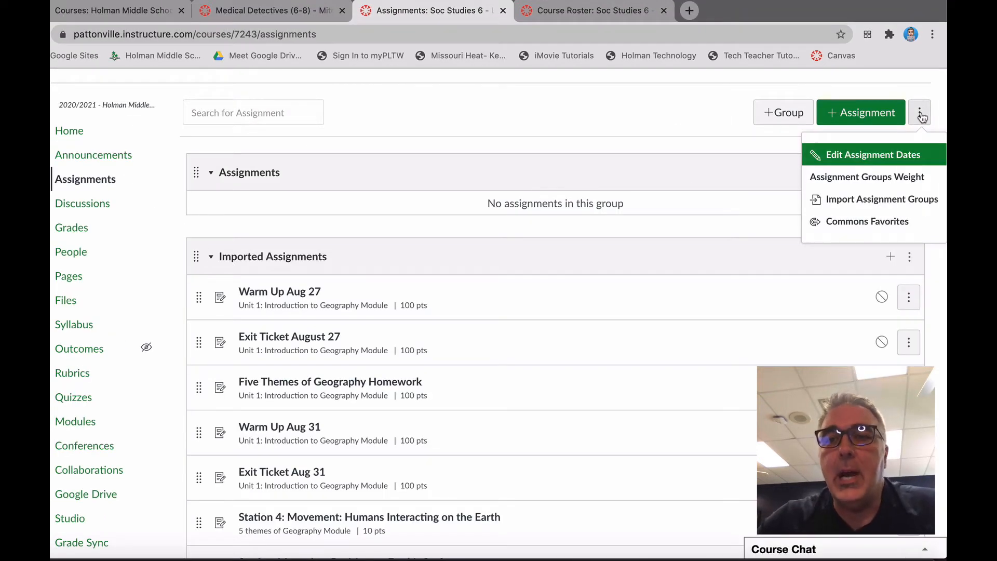
mouse_move(865, 177)
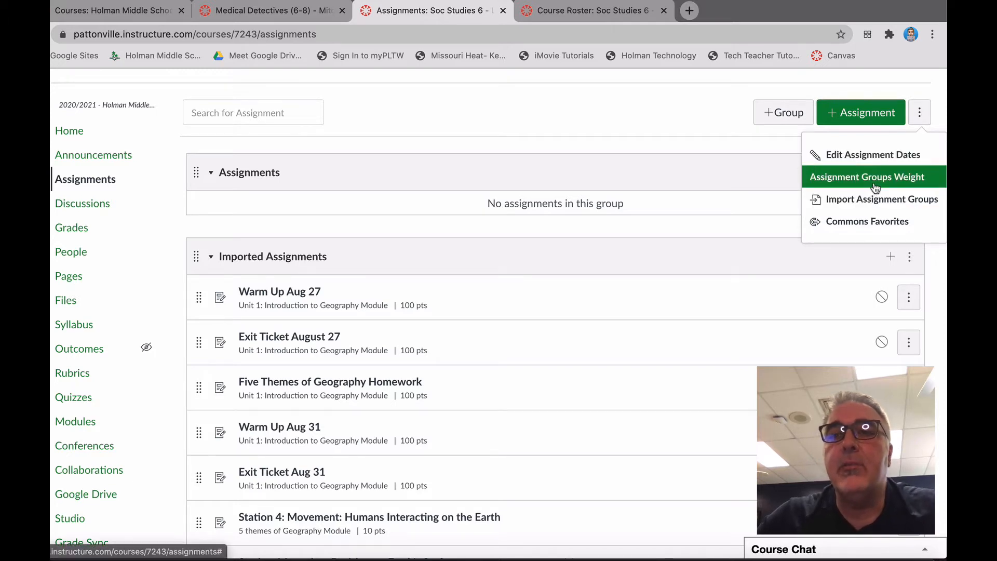
click(866, 176)
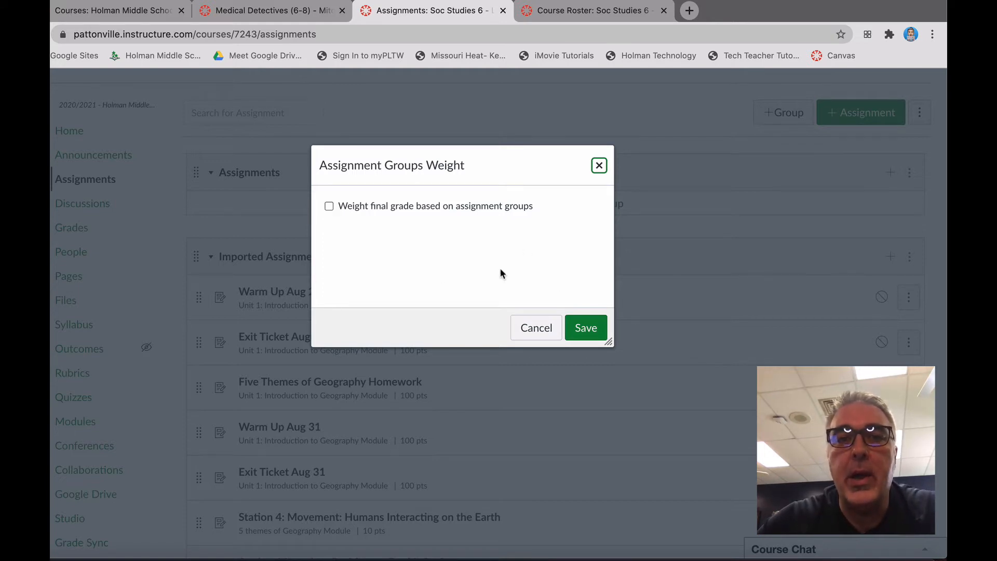
mouse_move(438, 259)
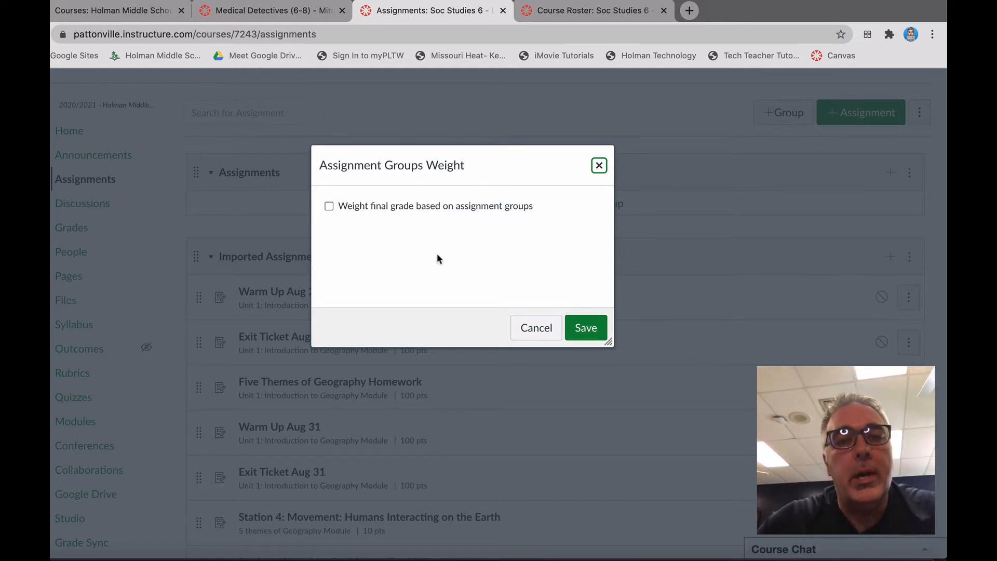
click(329, 205)
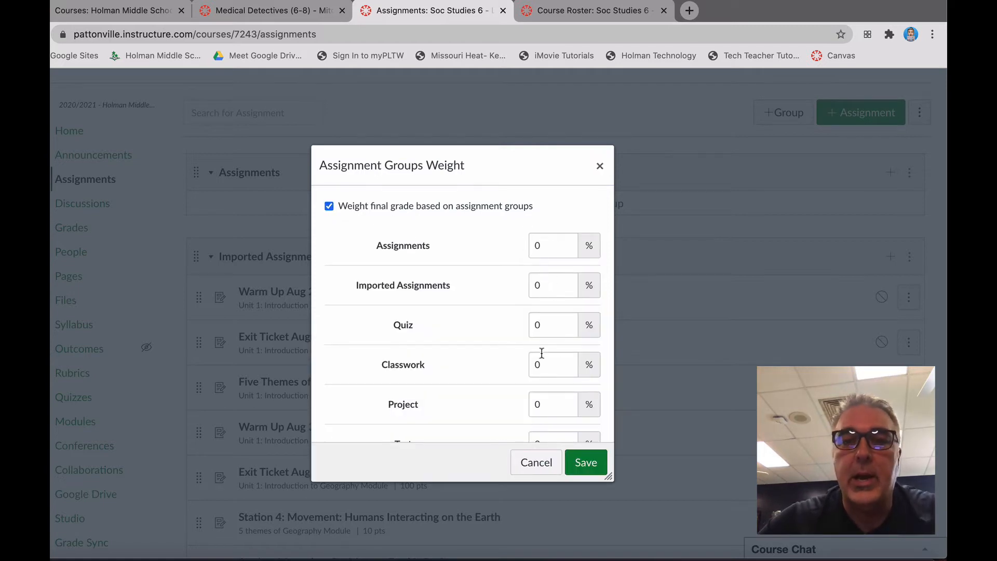
mouse_move(465, 395)
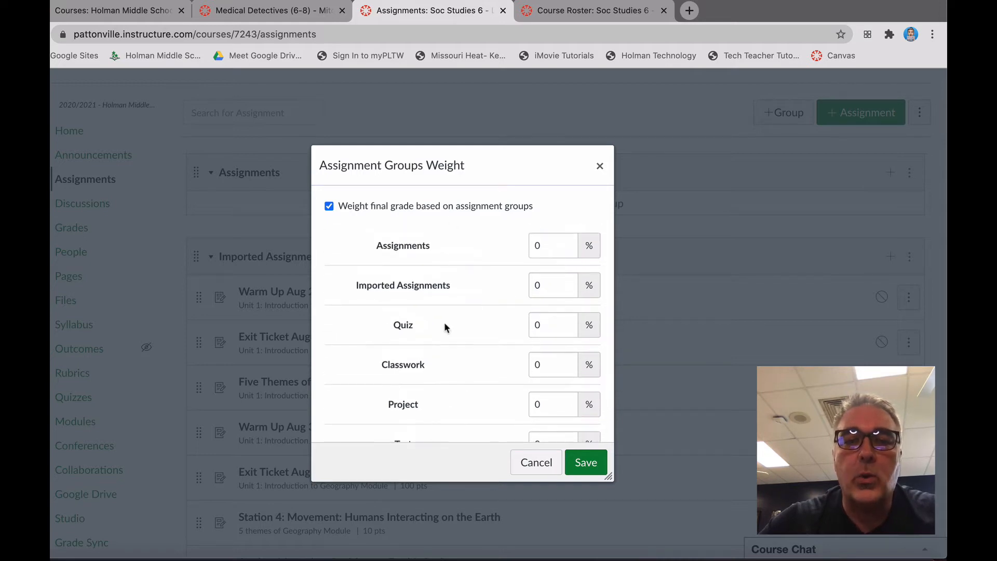
mouse_move(402, 401)
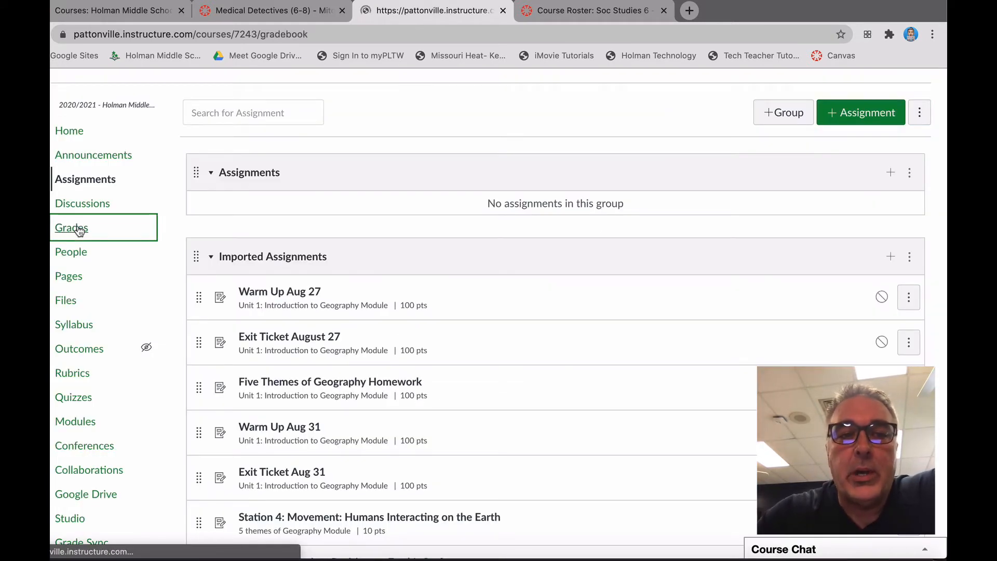
- Show the gradebook and select the resubmitted compass and map quiz score of 11/12
click(72, 227)
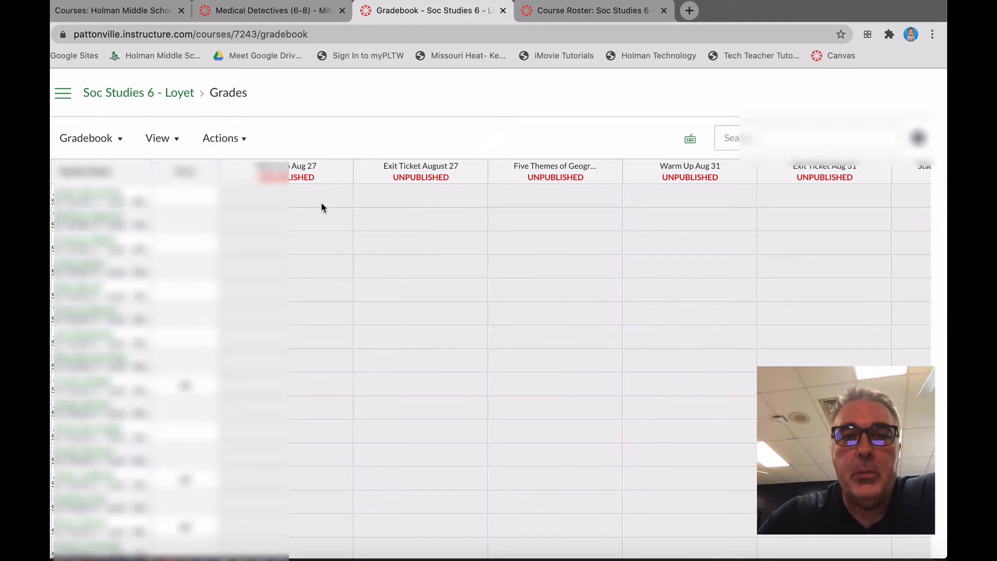
scroll(right, 3)
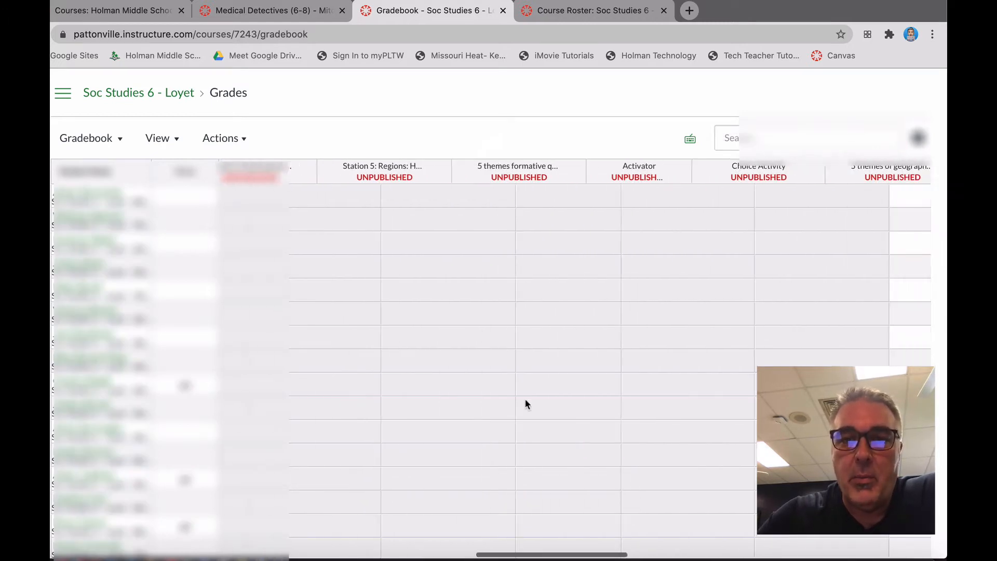
scroll(right, 3)
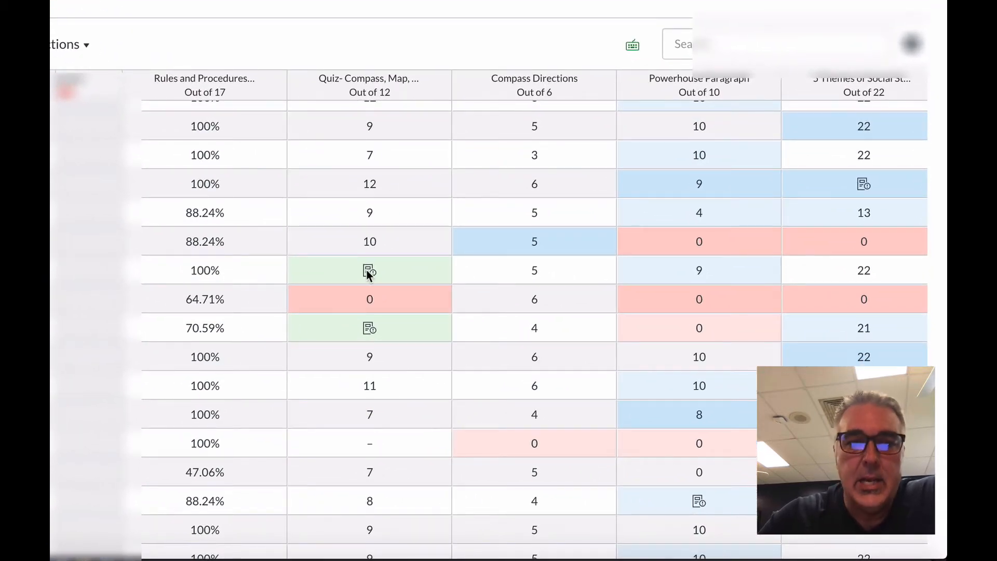
click(368, 270)
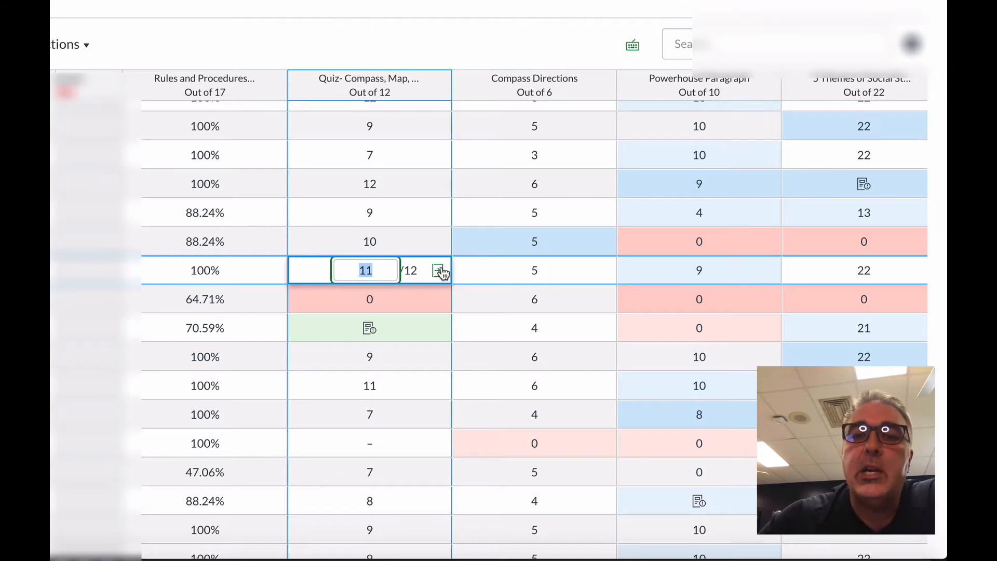
click(440, 270)
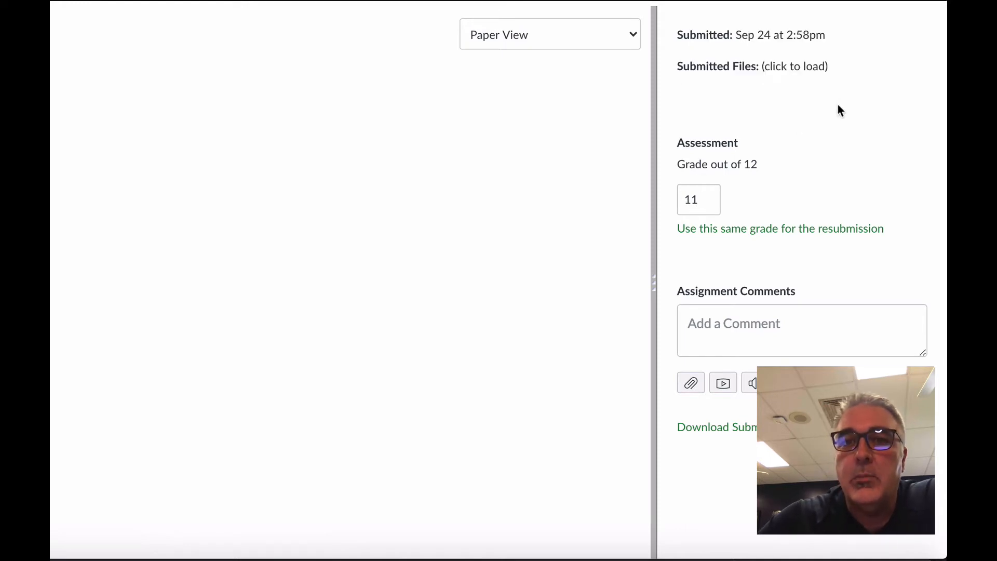
mouse_move(205, 89)
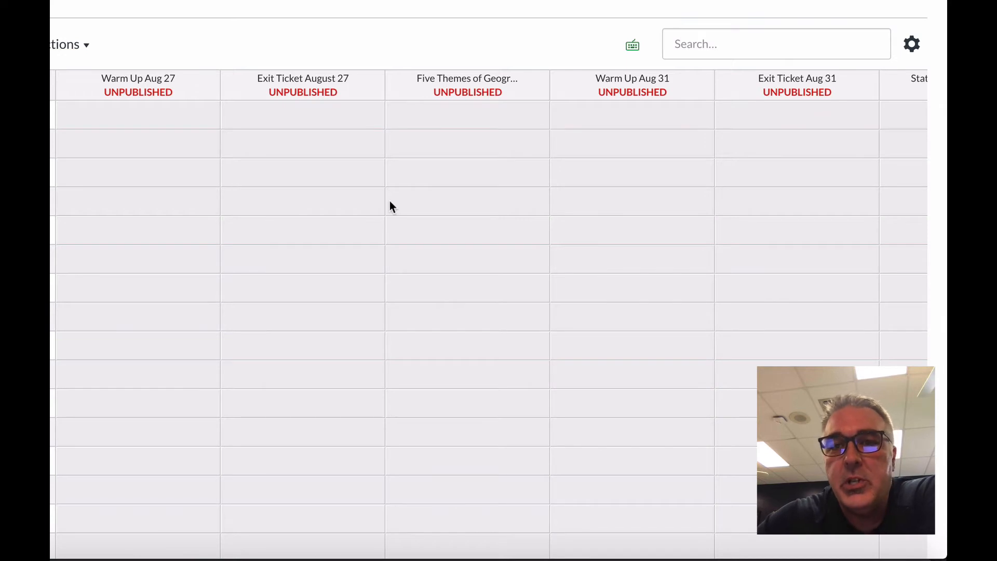
- Scroll the gradebook right to the Imported Assignments and Quiz group percentage columns
scroll(right, 3)
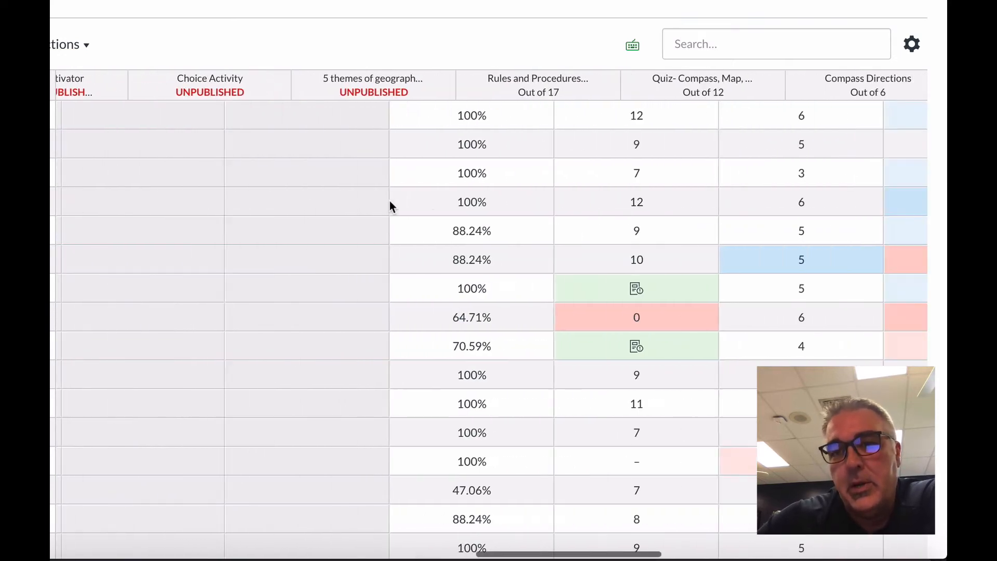
scroll(right, 3)
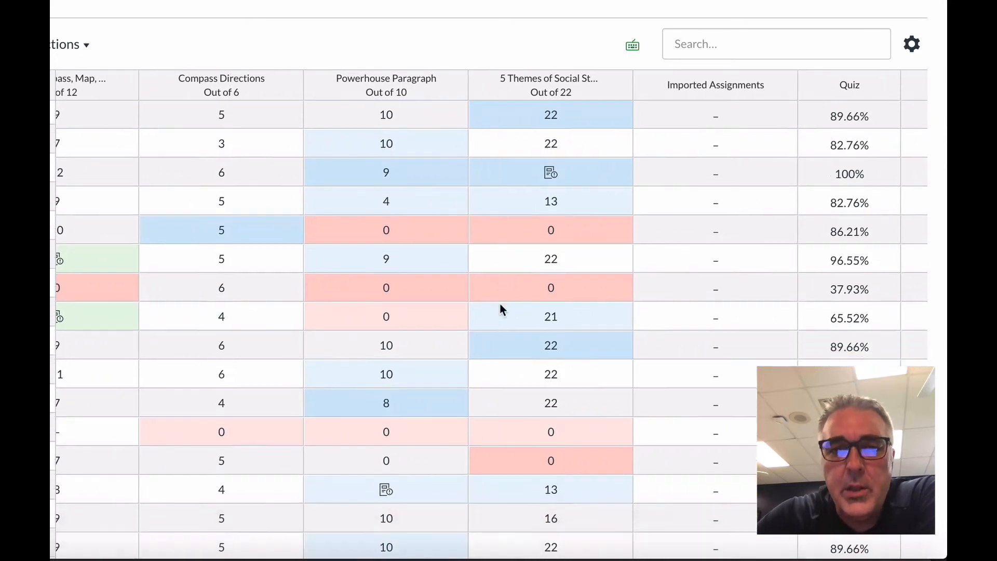
scroll(down, 3)
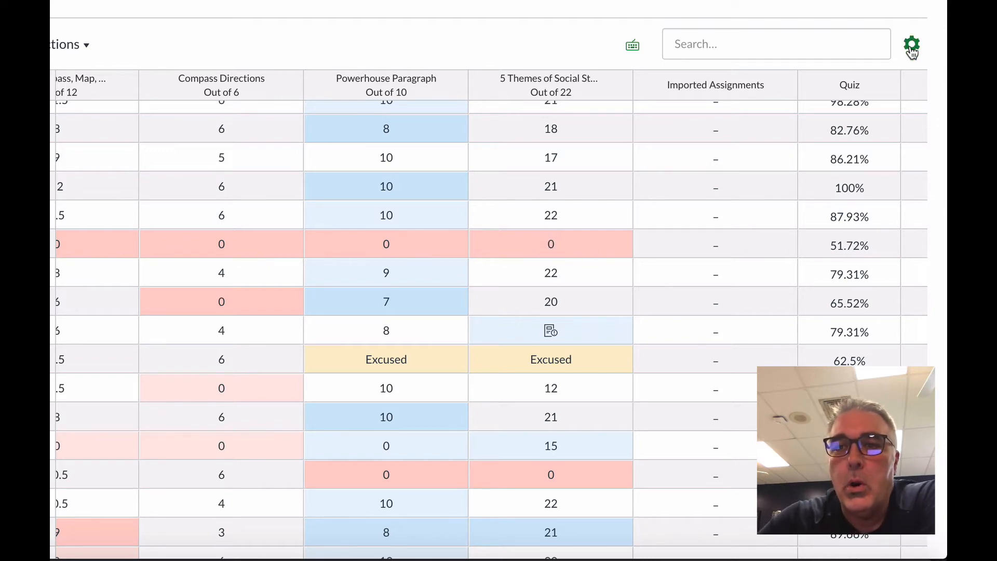
- In gradebook Late Policies, try an automatic missing-submission grade of 0%
click(910, 44)
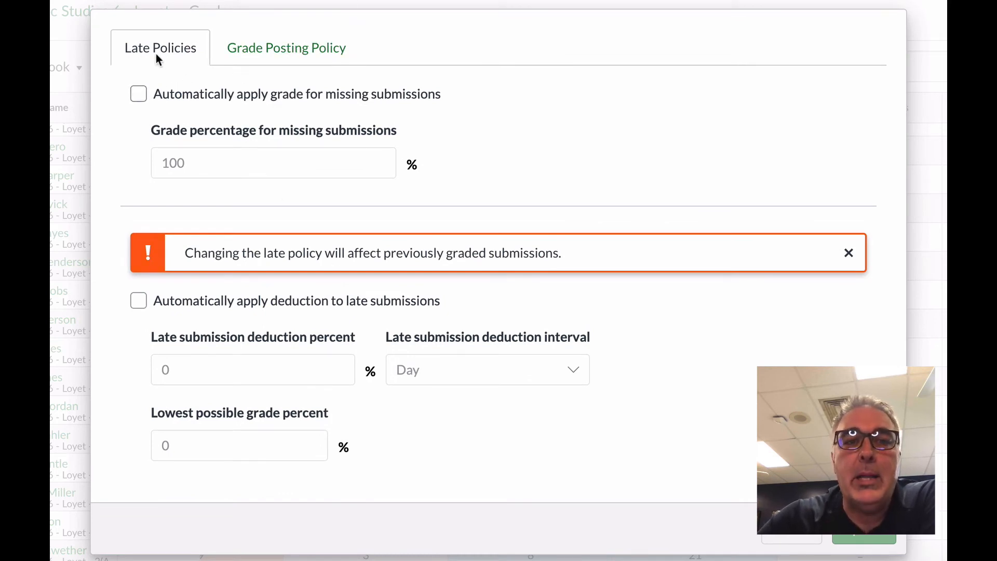
click(138, 94)
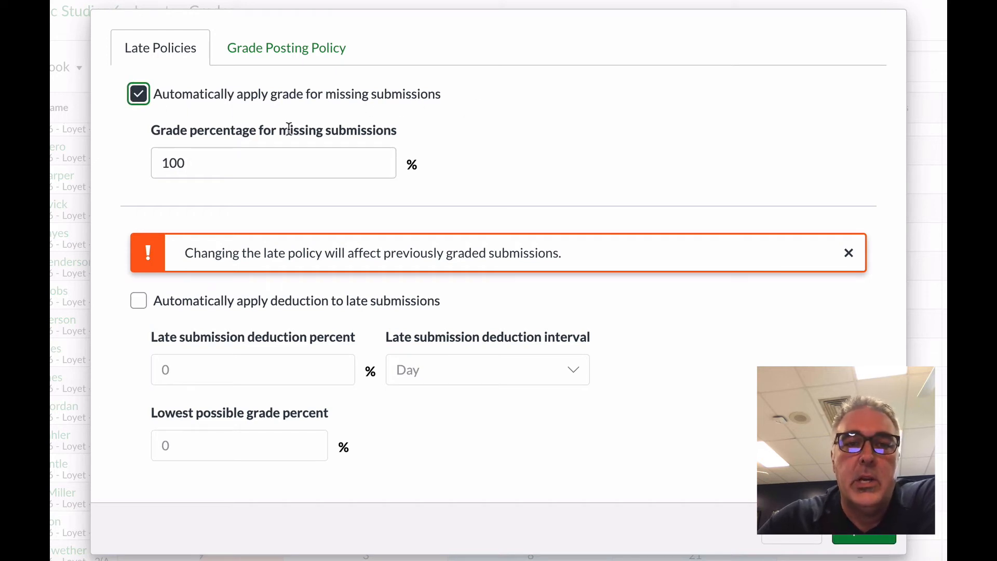
click(272, 163)
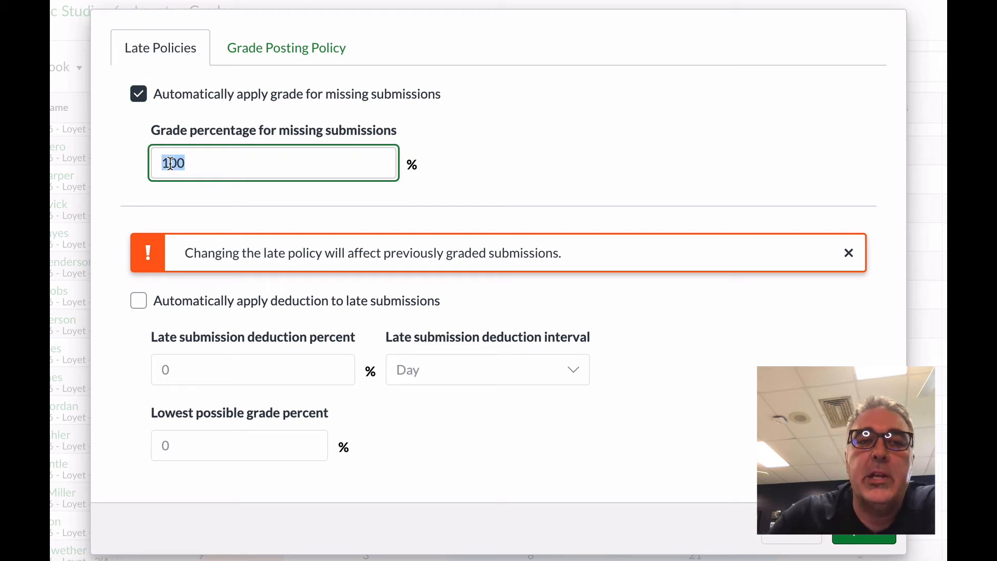
text(0)
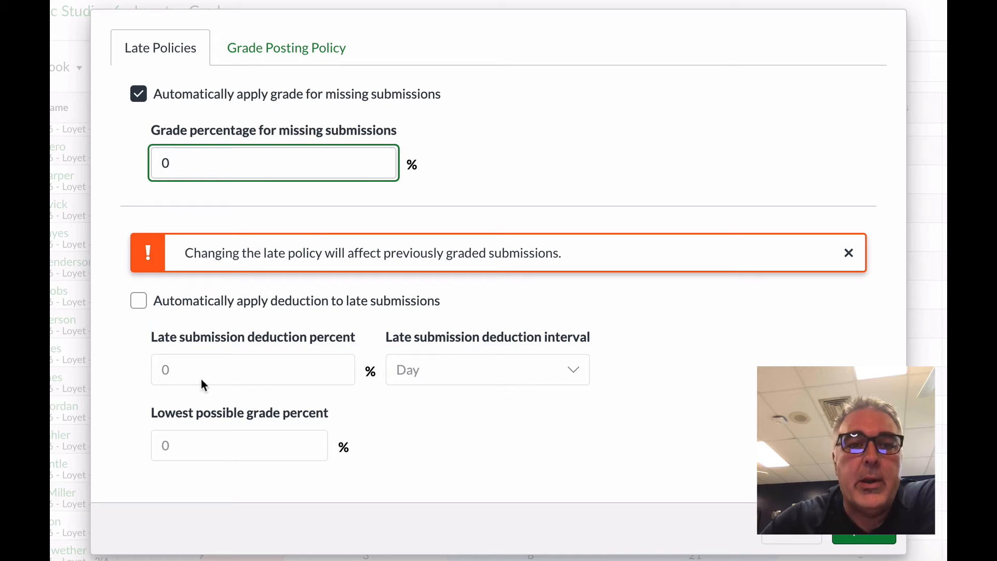
- Try automatic late-submission deductions, then leave both policies switched off
click(138, 300)
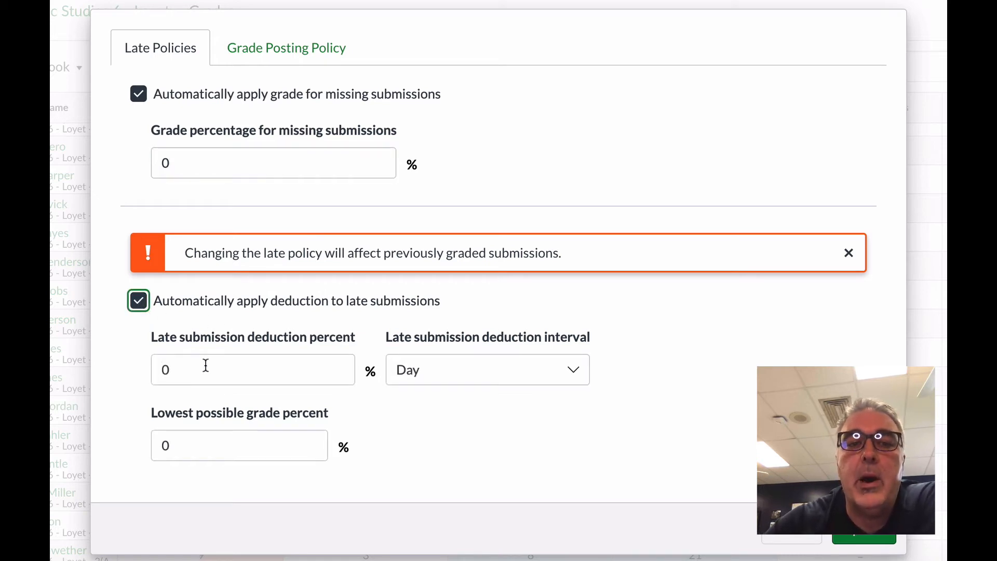
mouse_move(466, 370)
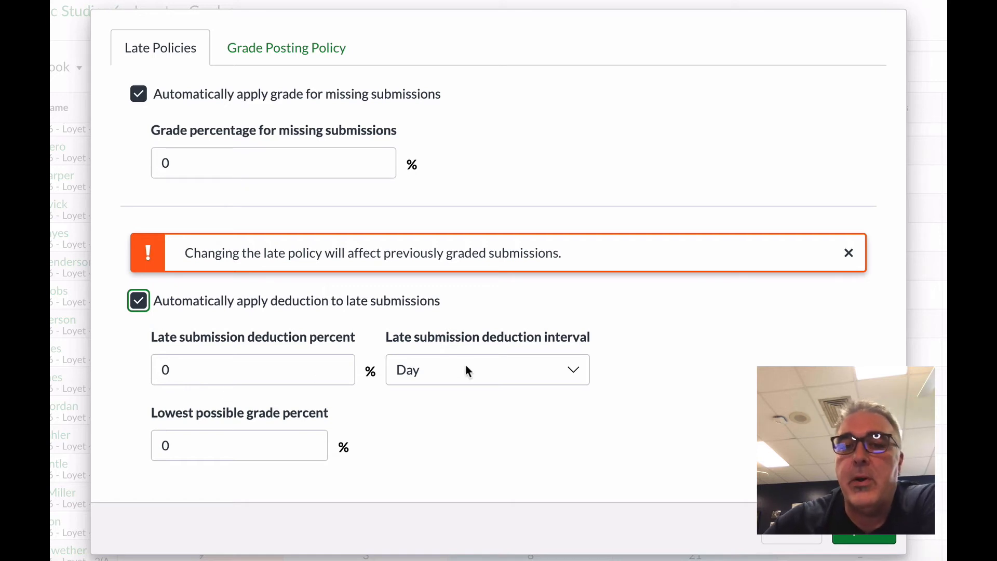
mouse_move(405, 272)
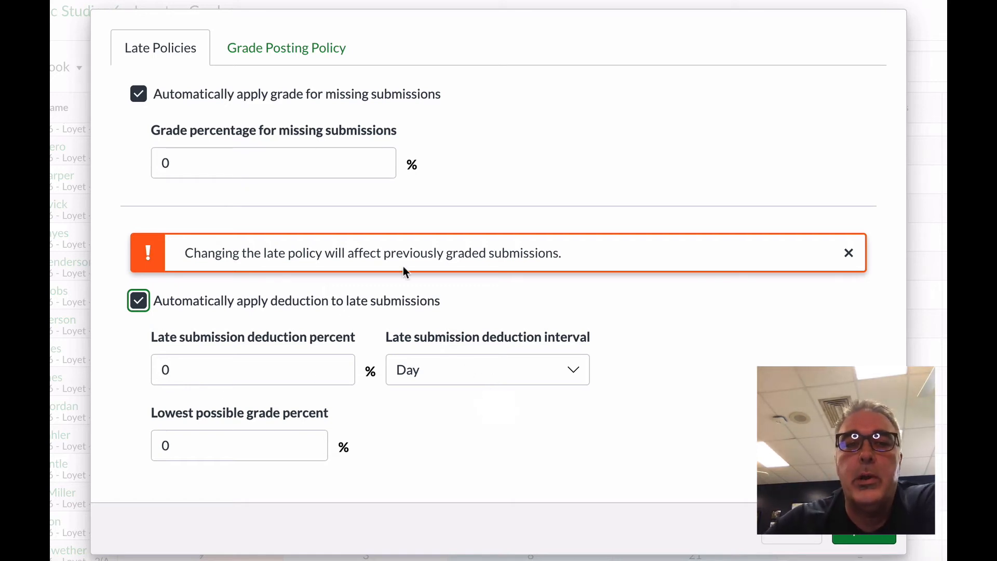
click(138, 94)
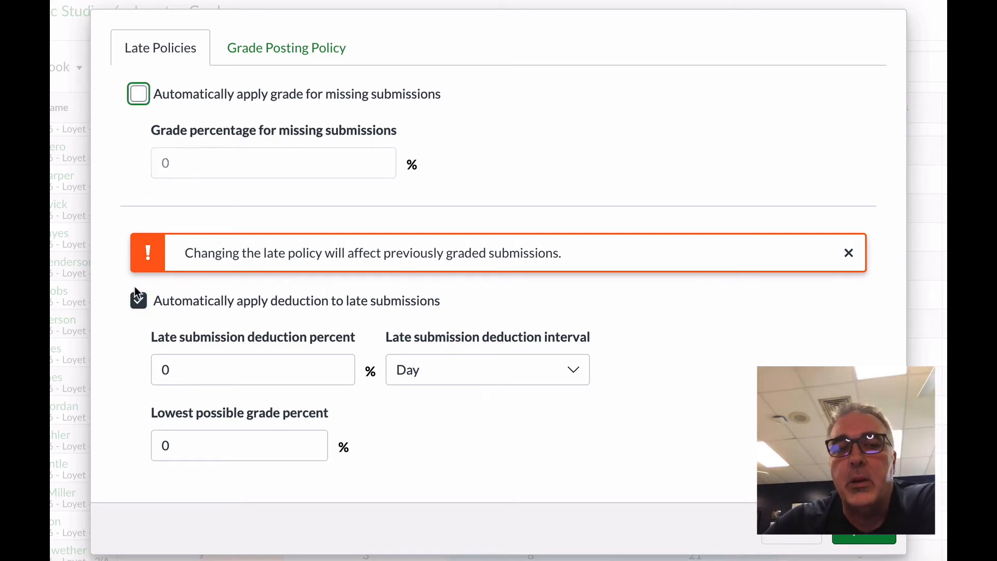
click(138, 301)
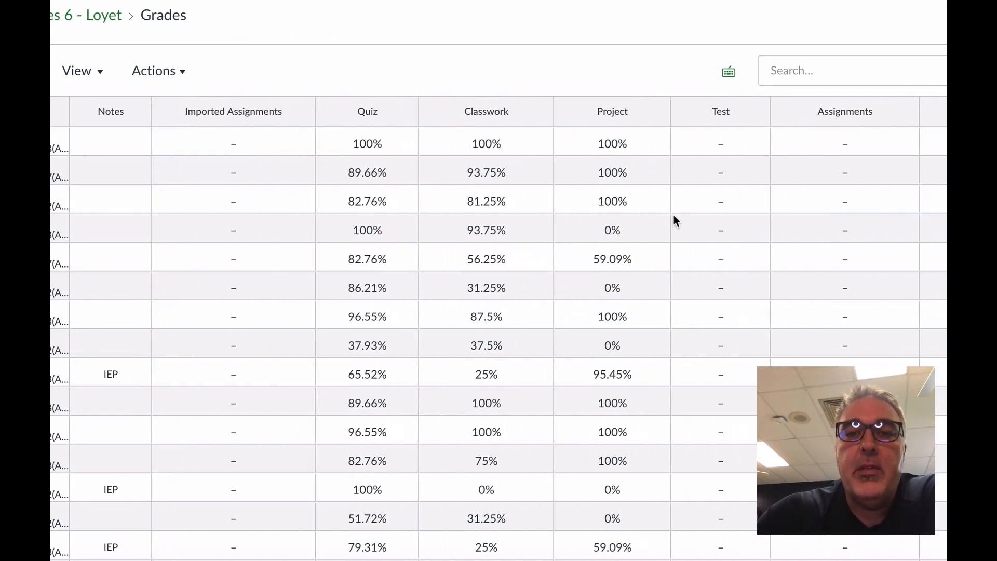
mouse_move(498, 391)
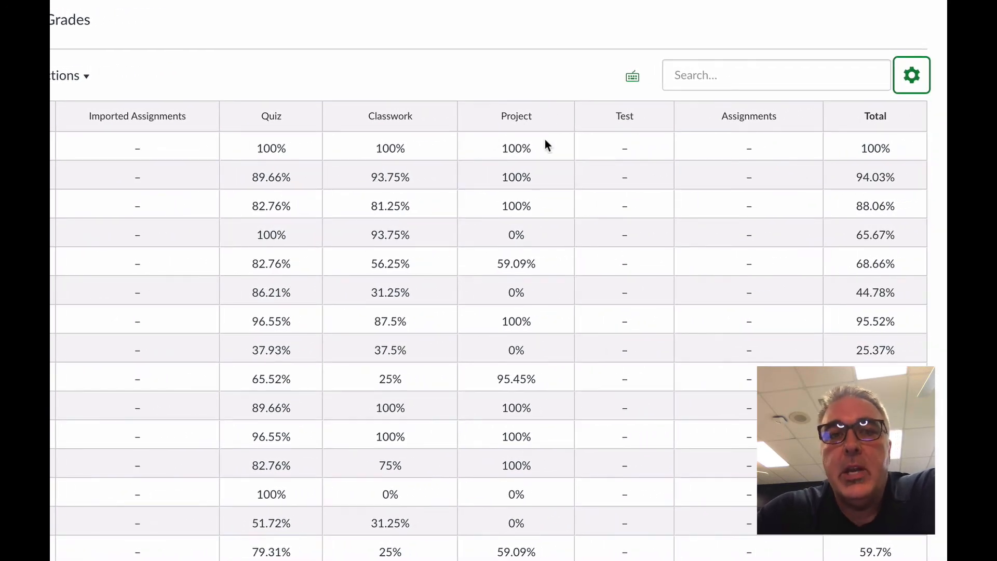
mouse_move(425, 162)
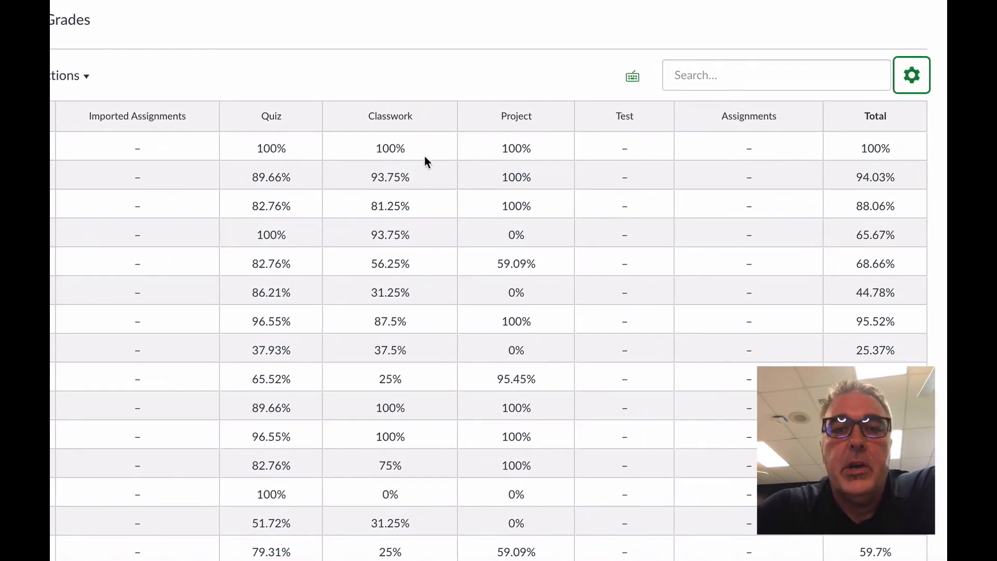
mouse_move(410, 105)
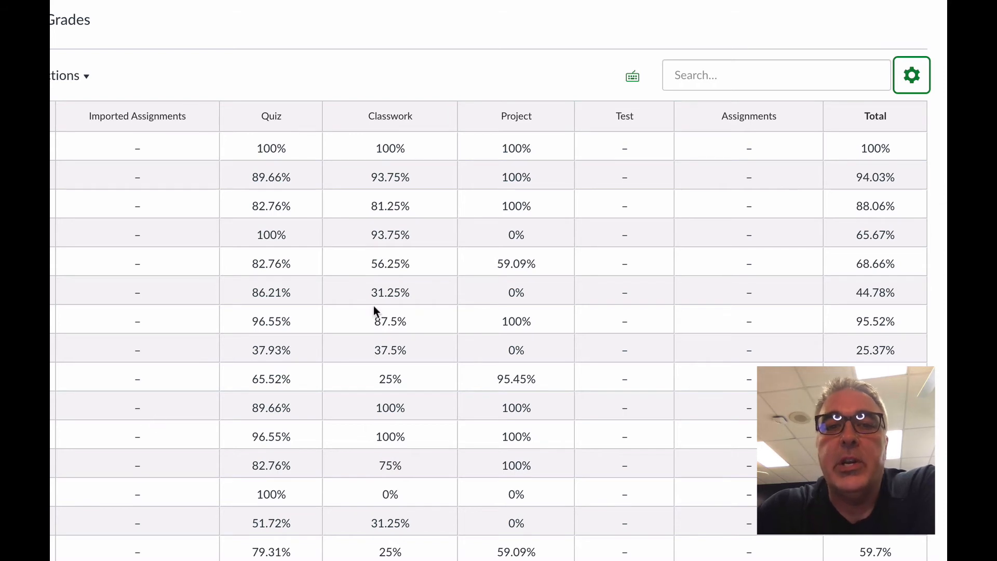
mouse_move(652, 421)
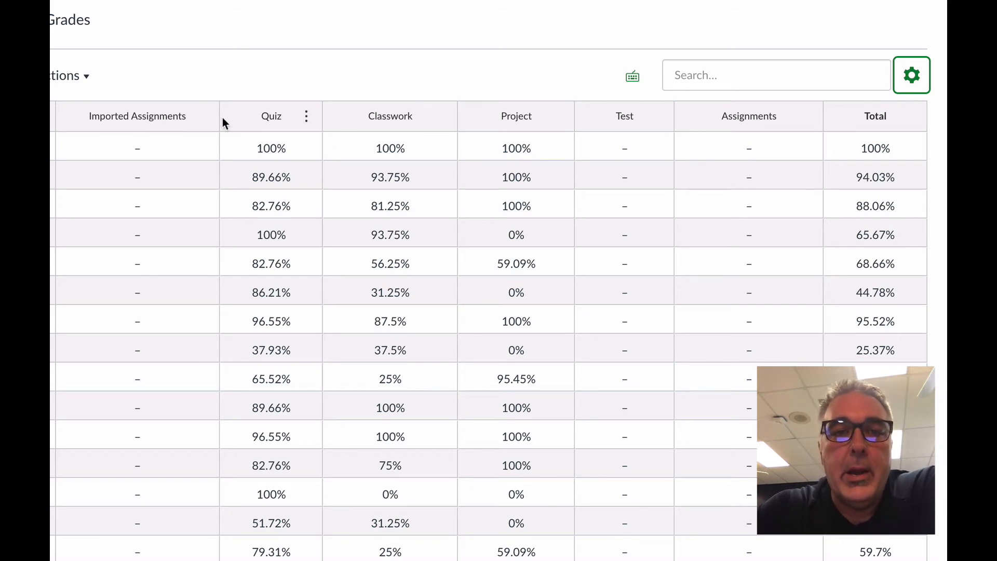
mouse_move(444, 511)
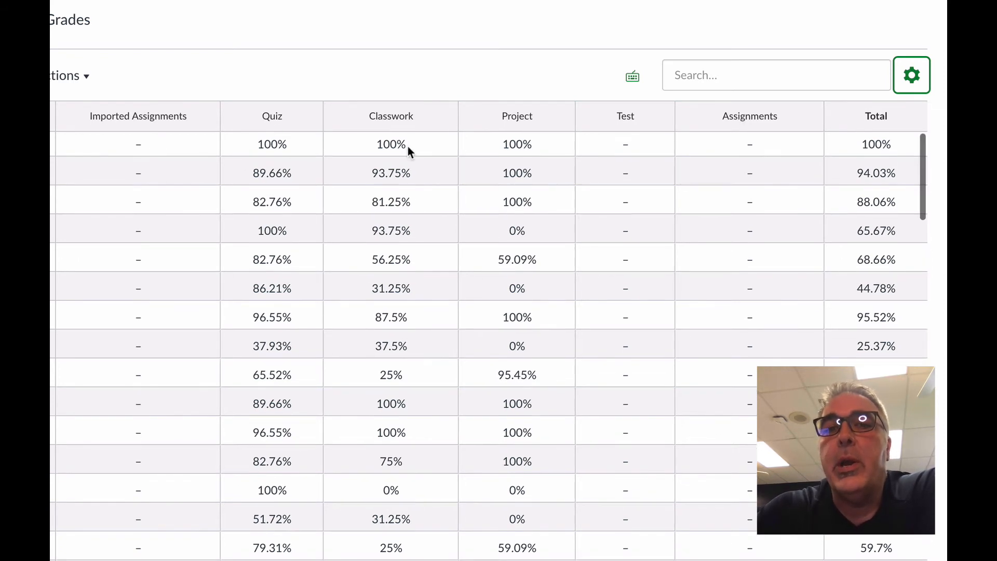
mouse_move(809, 211)
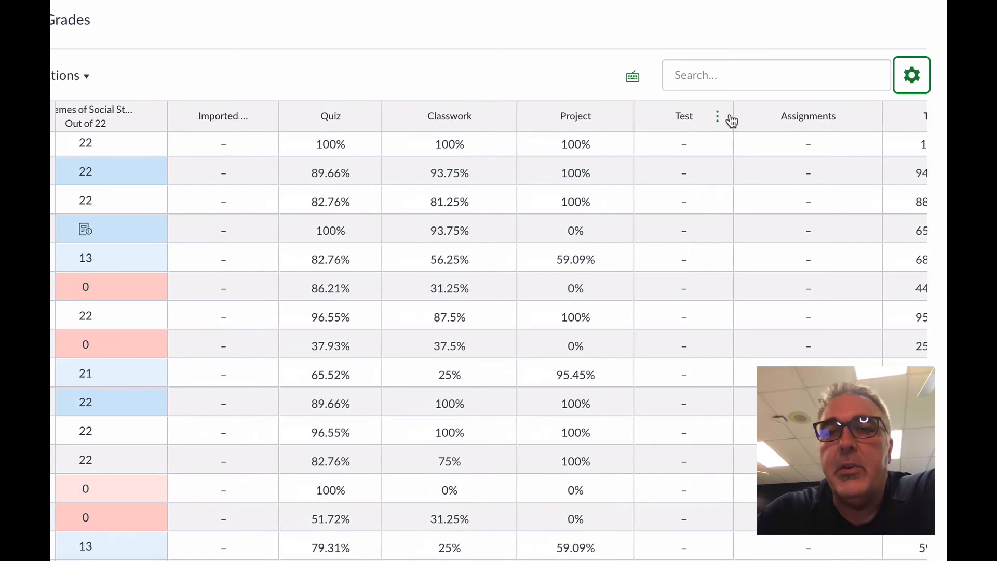
mouse_move(504, 121)
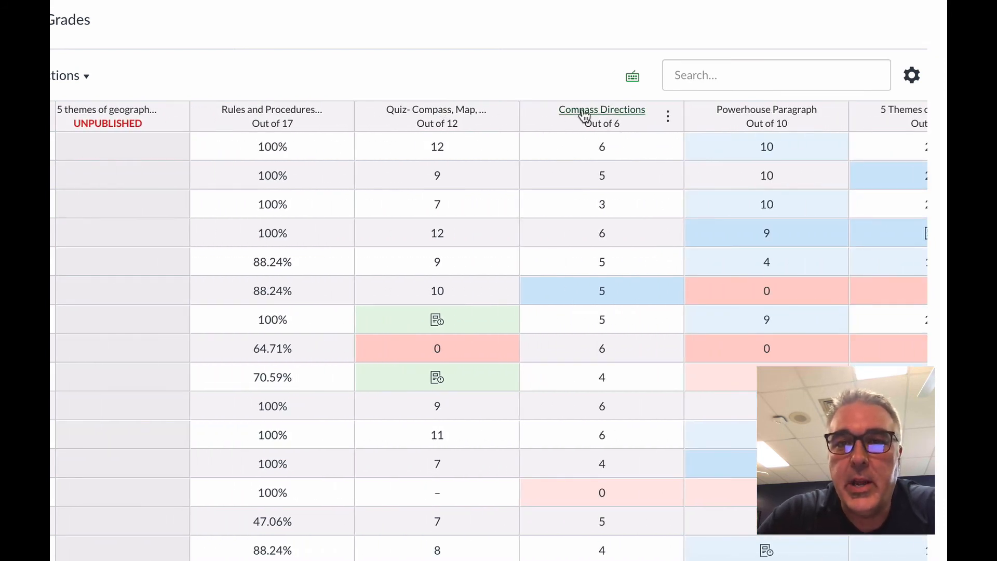
- Edit the Compass Directions assignment and reach its Assign section for Everyone, due Sep 23
click(601, 109)
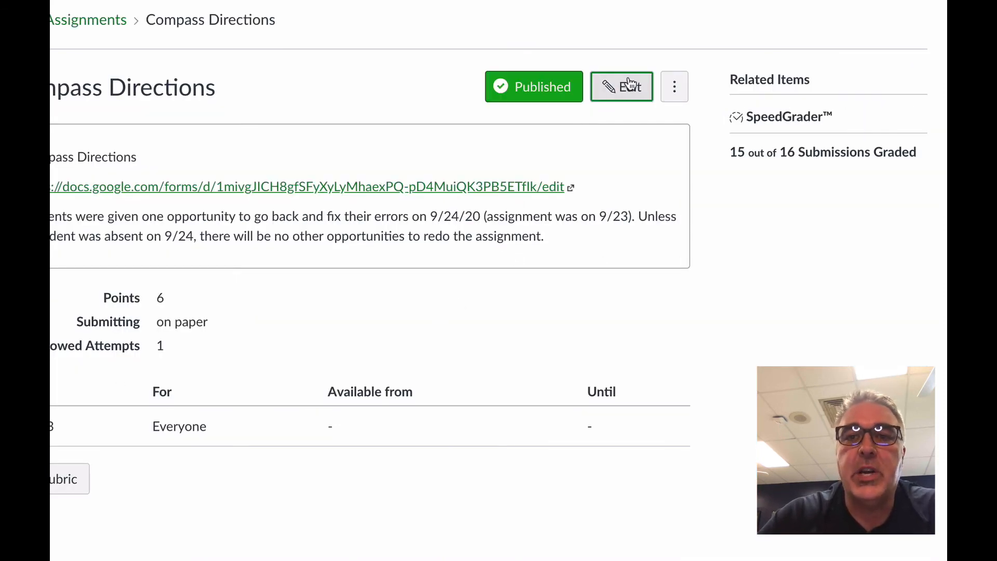
click(621, 86)
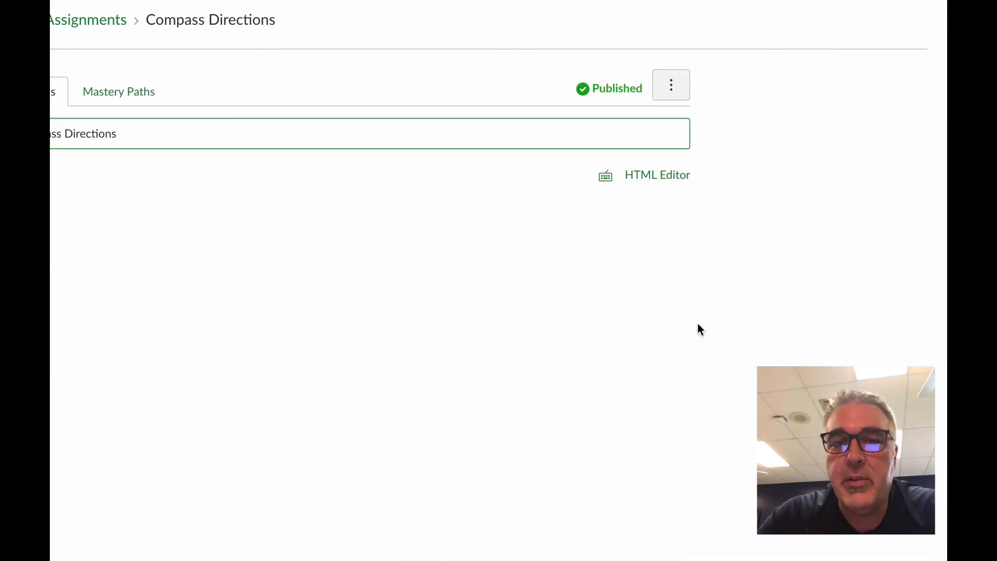
scroll(down, 3)
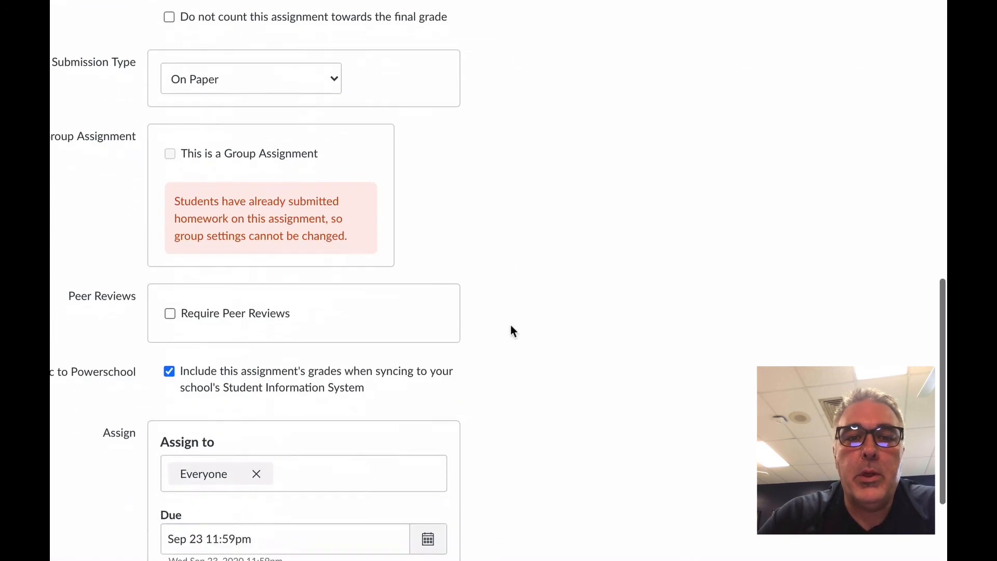
scroll(down, 3)
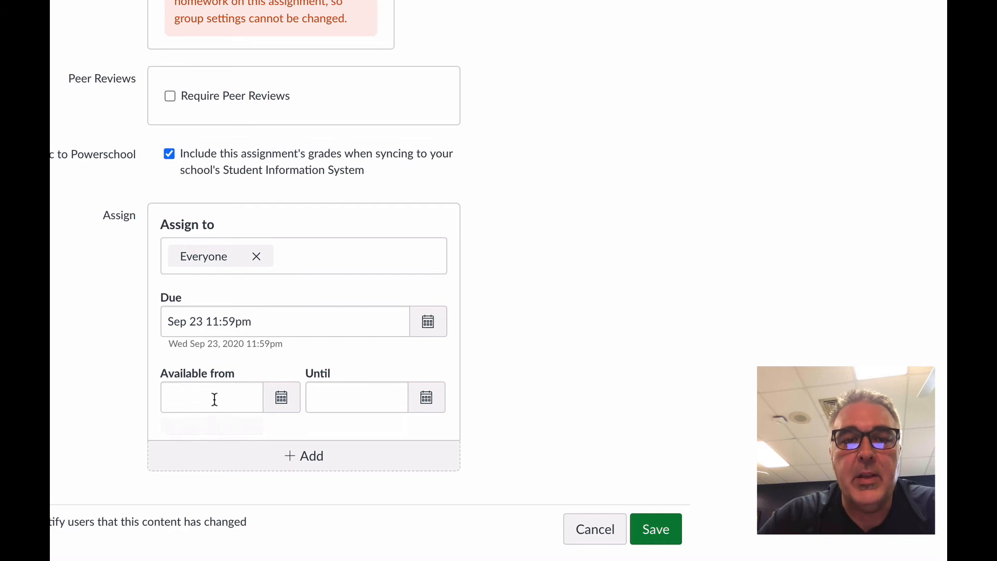
- Check that its Available from and Until date fields are empty
click(211, 396)
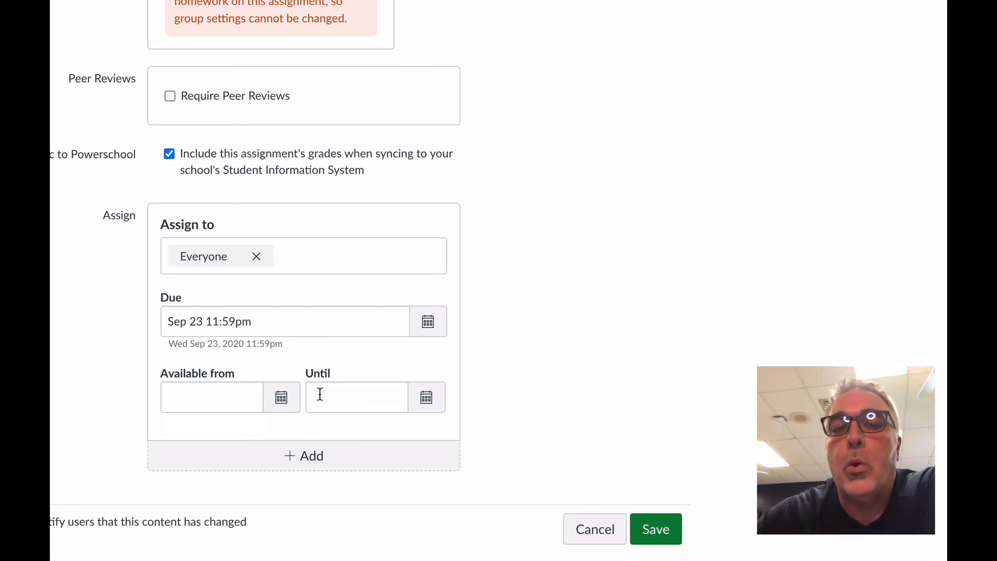
click(356, 397)
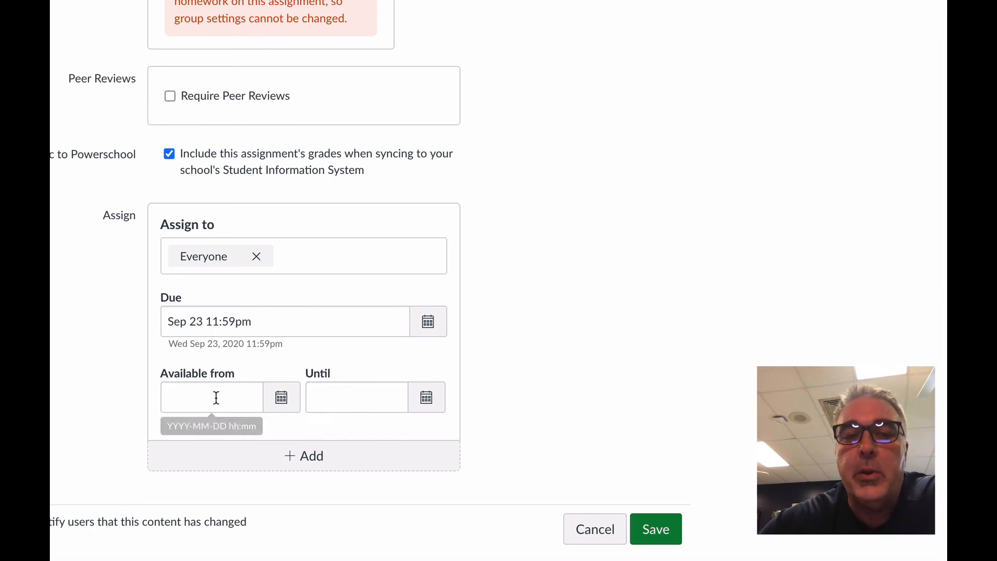
mouse_move(201, 381)
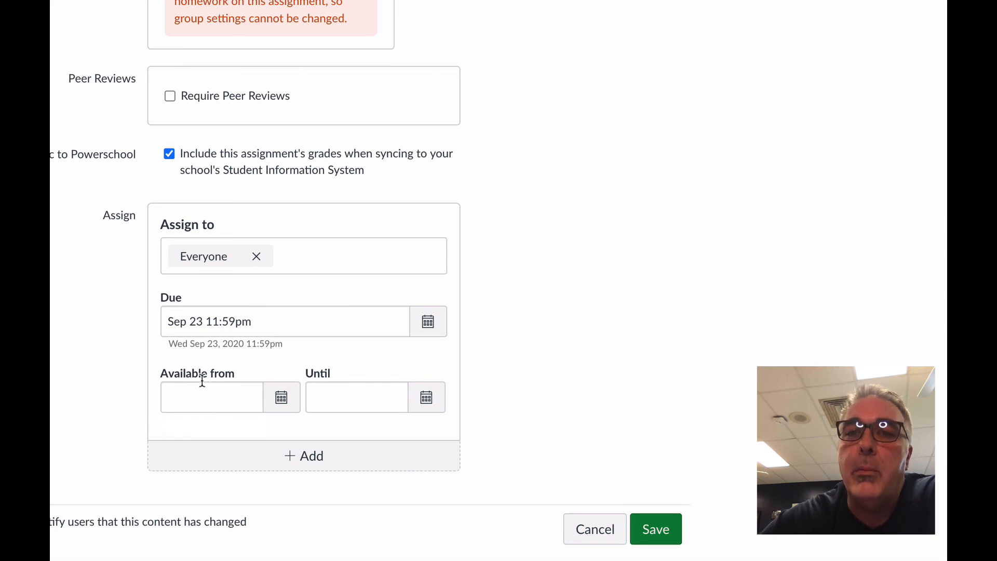
click(211, 397)
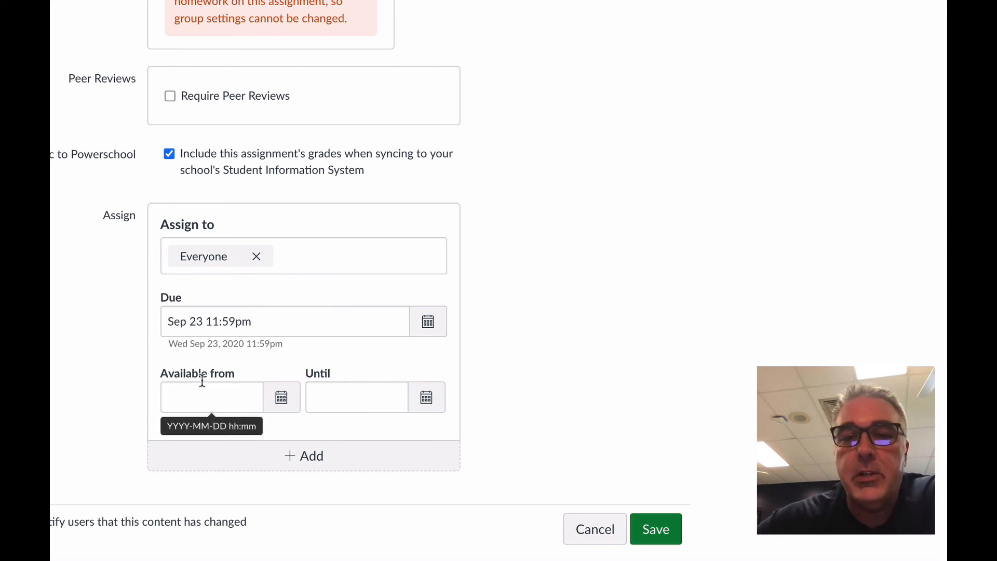
mouse_move(354, 396)
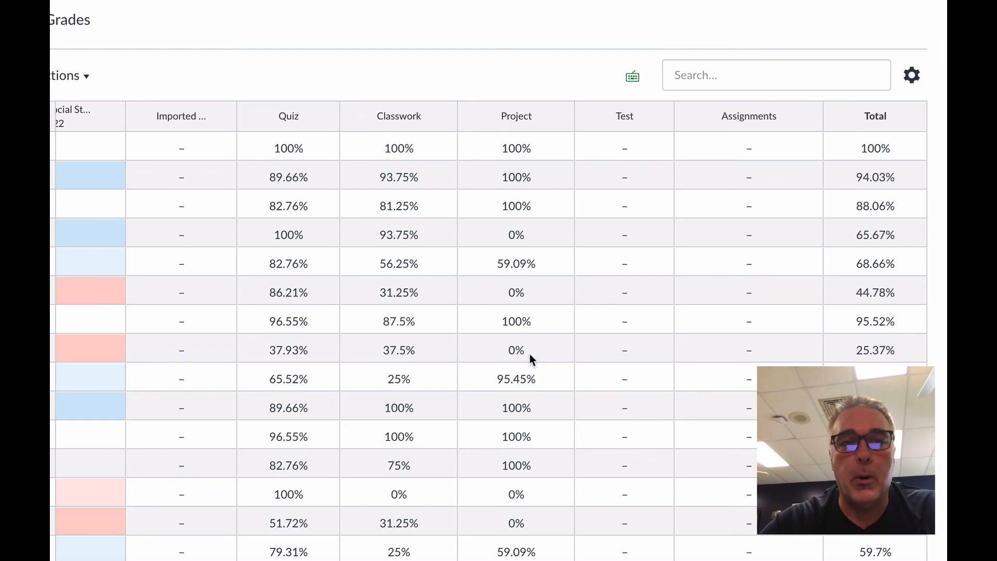
mouse_move(240, 101)
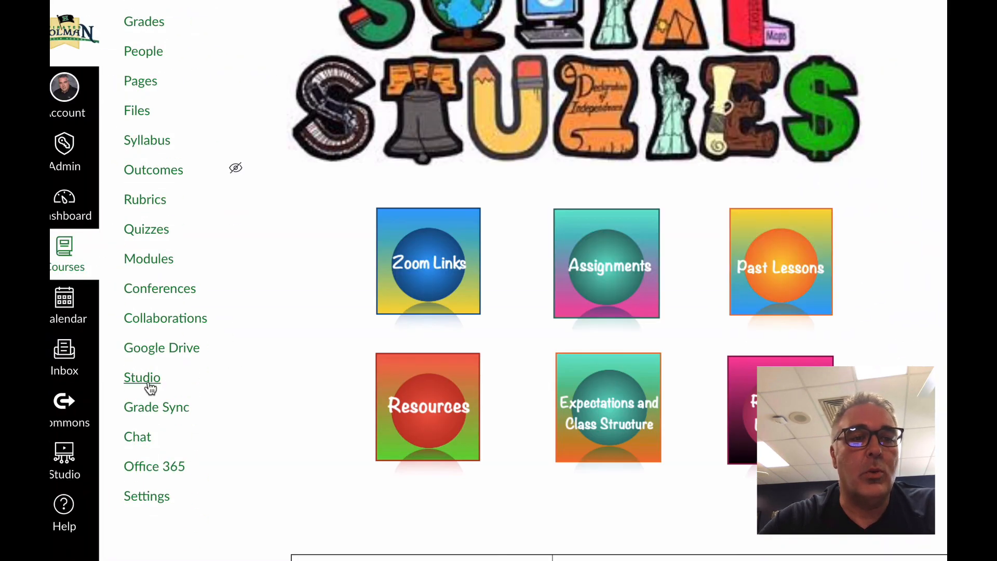
mouse_move(138, 473)
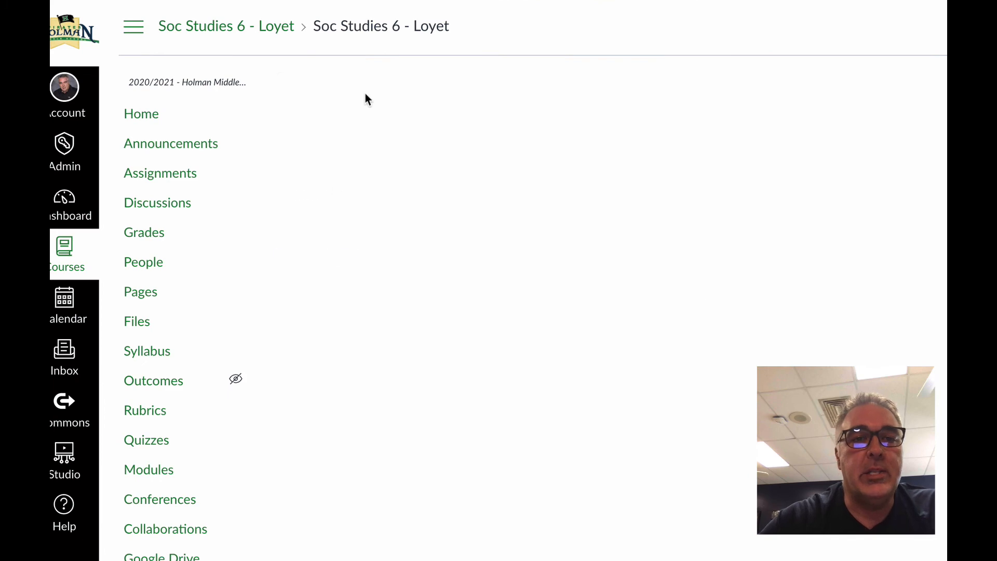
click(381, 89)
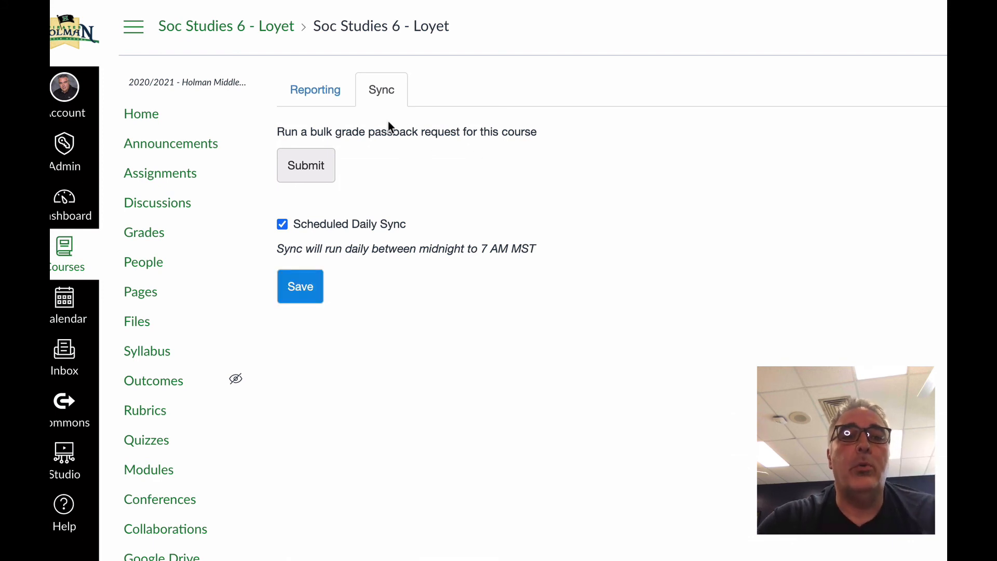
mouse_move(488, 9)
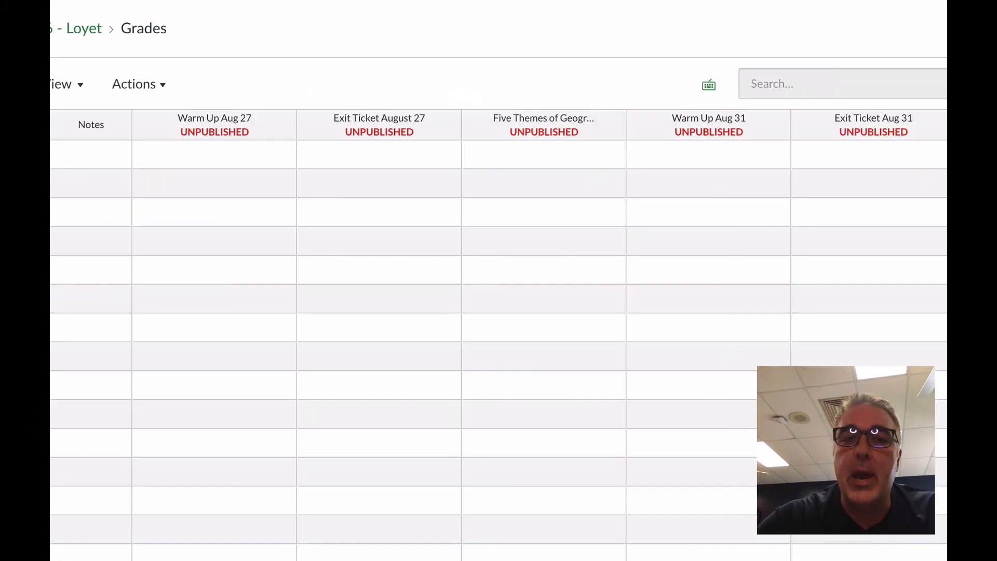
- Show the gradebook Actions menu with Sync to Pattonville R-III, Import and Export
scroll(right, 3)
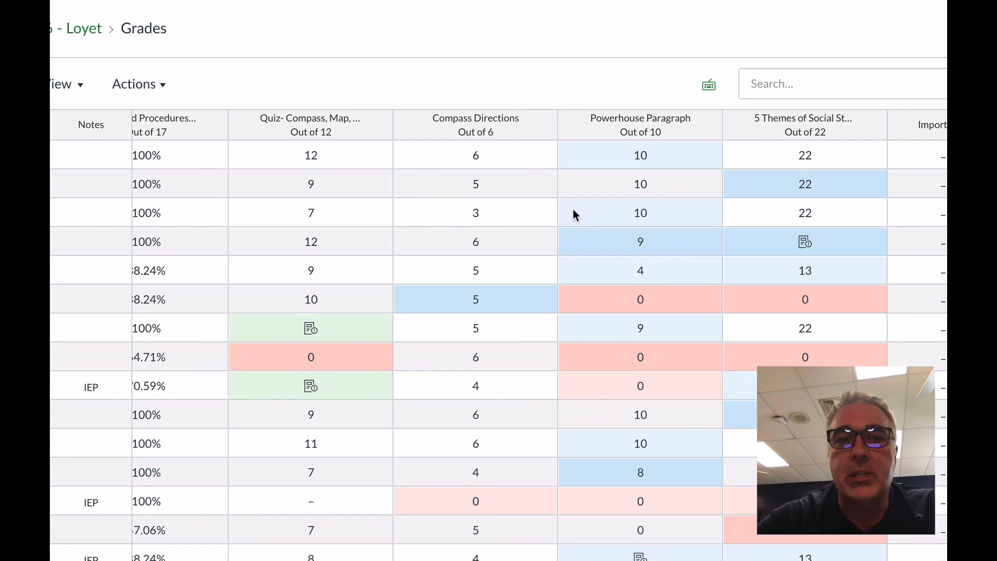
mouse_move(75, 29)
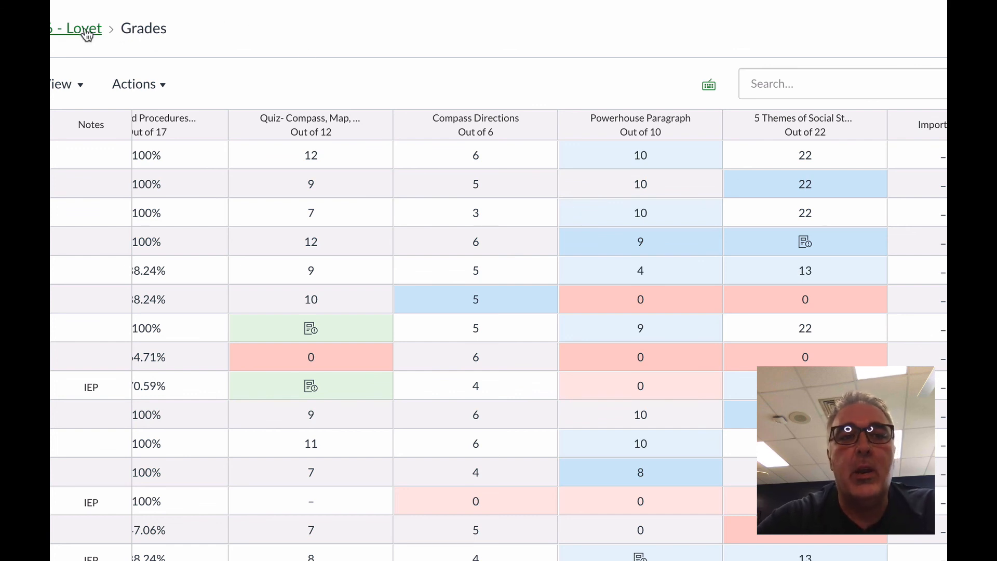
click(134, 83)
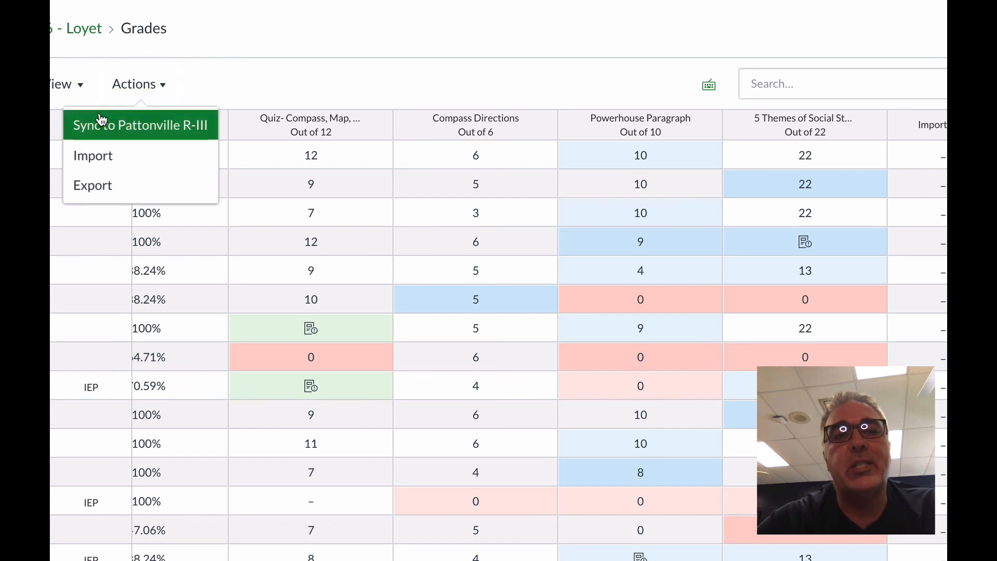
mouse_move(200, 126)
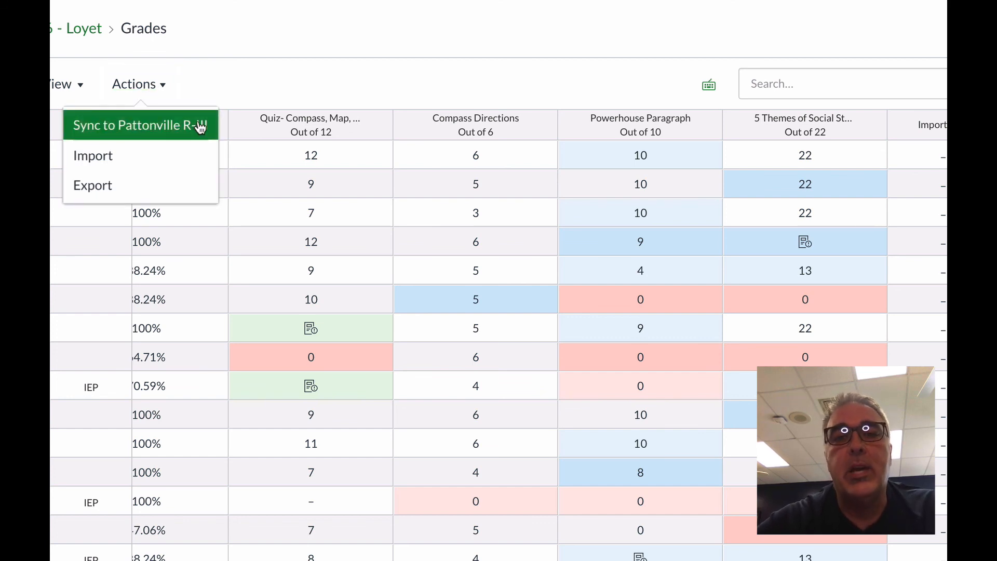